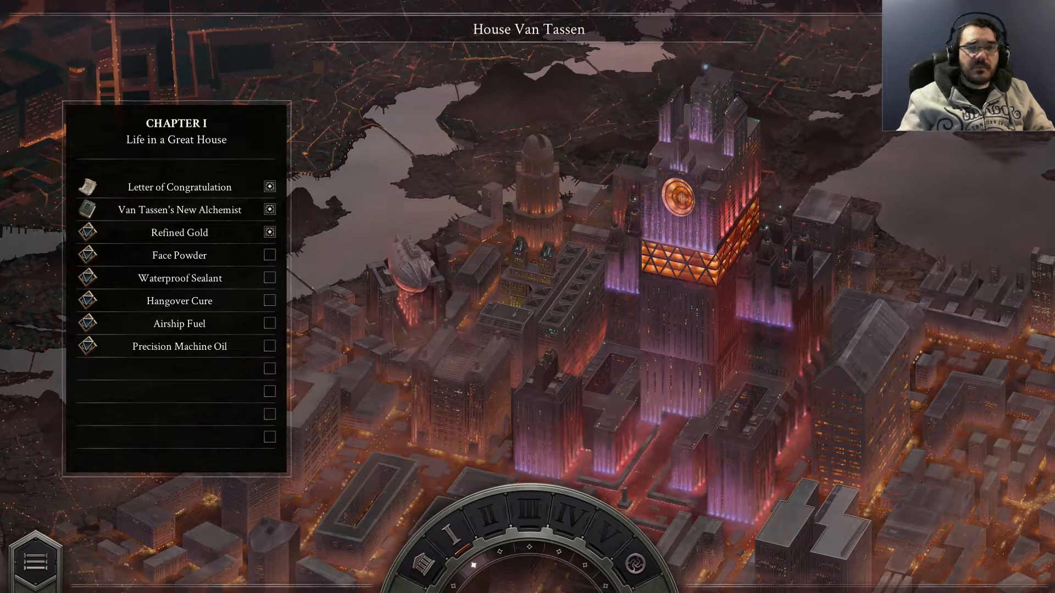
mouse_move(989, 298)
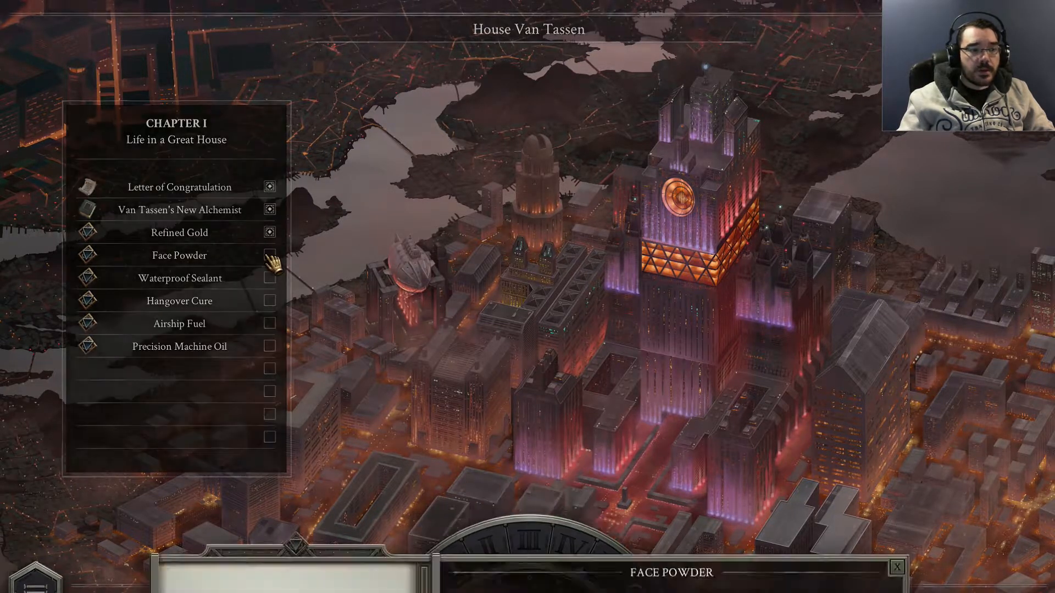
Step: Open the Face Powder puzzle and read its dialogue through to 'Solve this puzzle to continue'
click(179, 255)
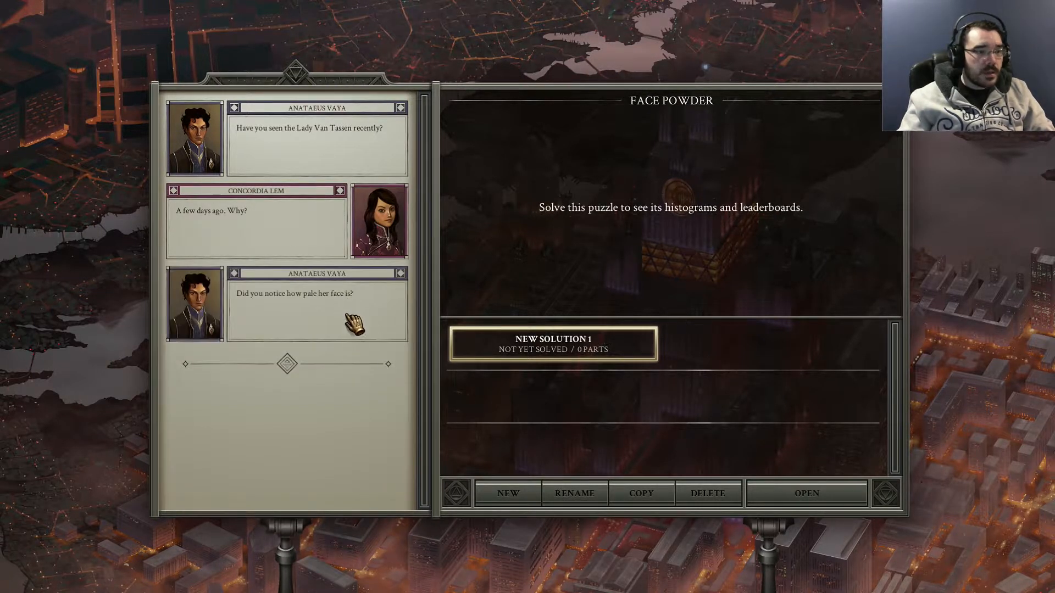
mouse_move(356, 360)
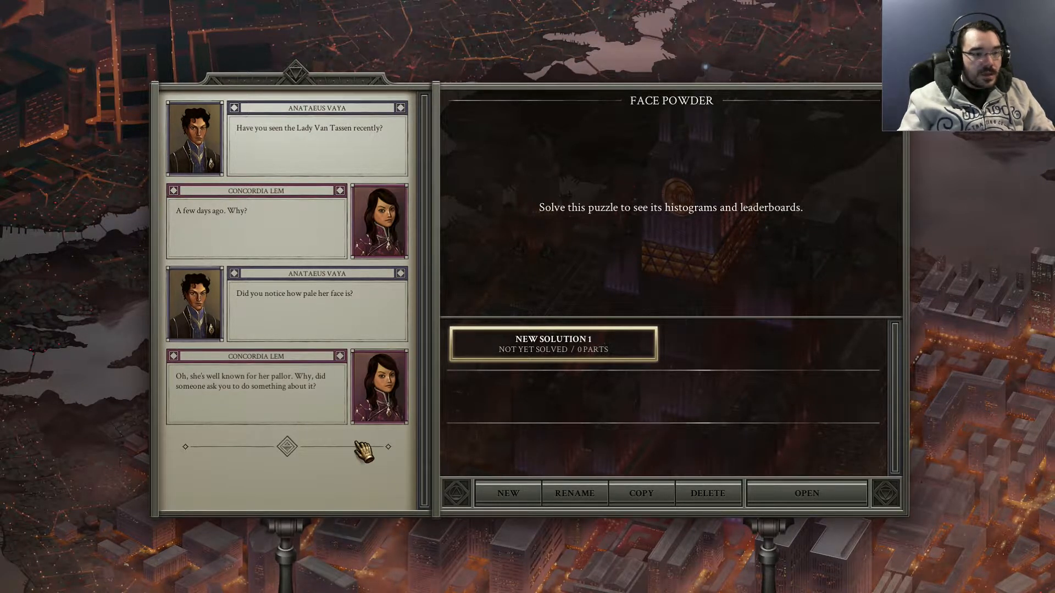
scroll(down, 3)
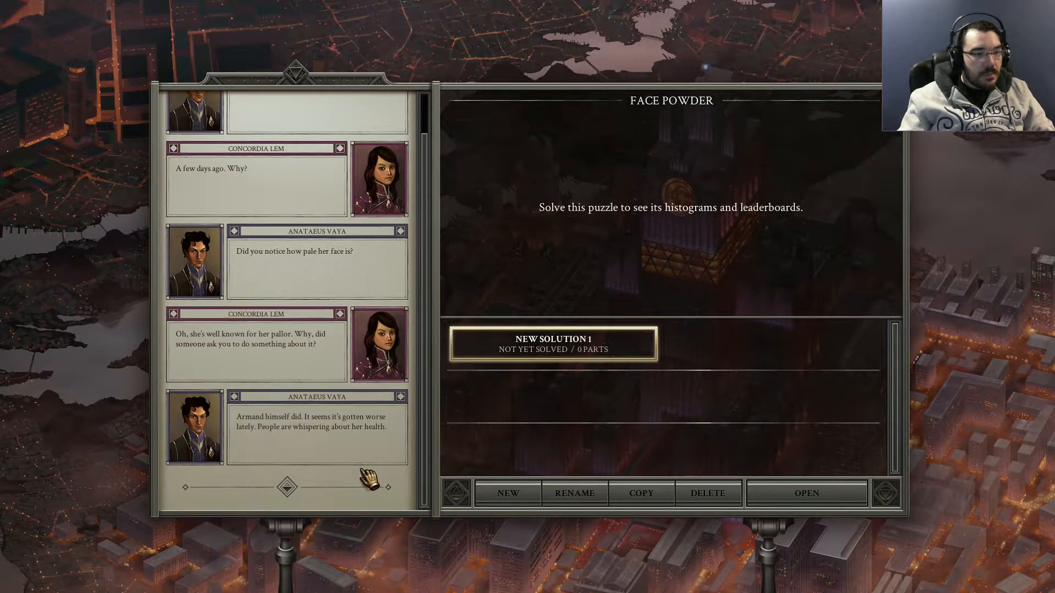
scroll(down, 3)
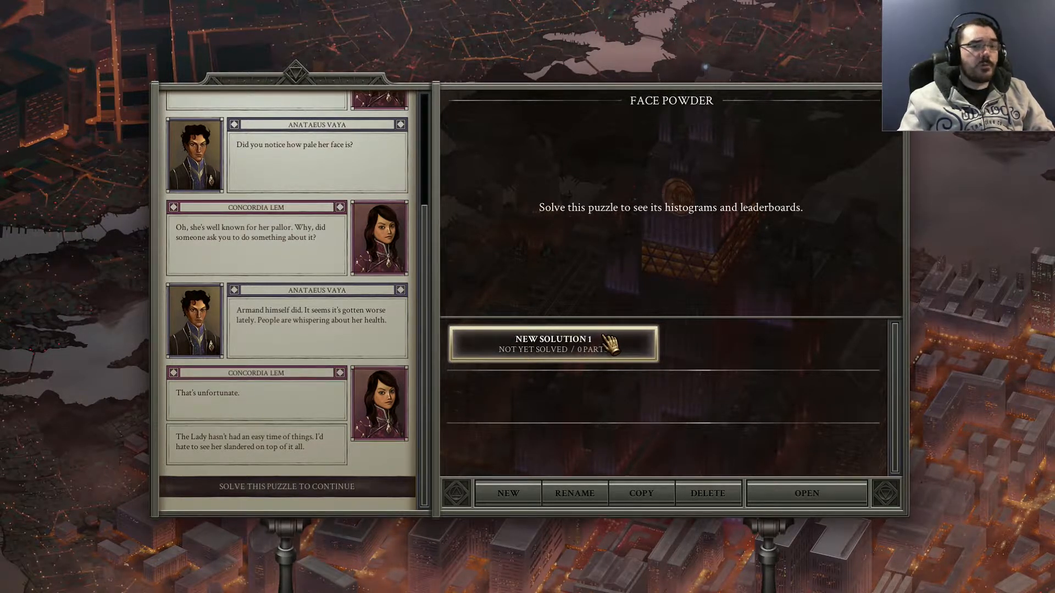
click(806, 493)
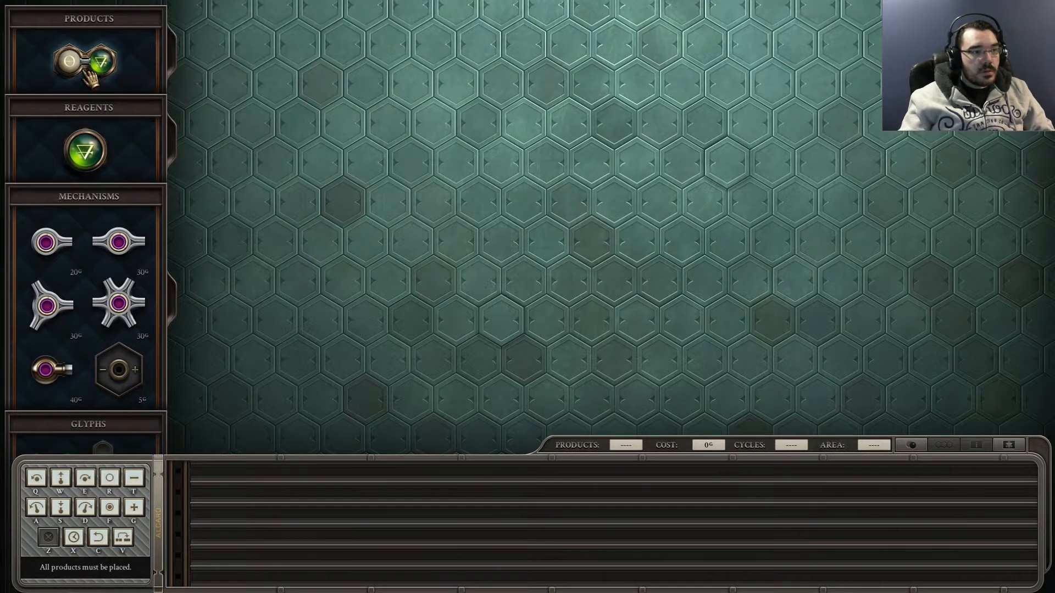
mouse_move(83, 61)
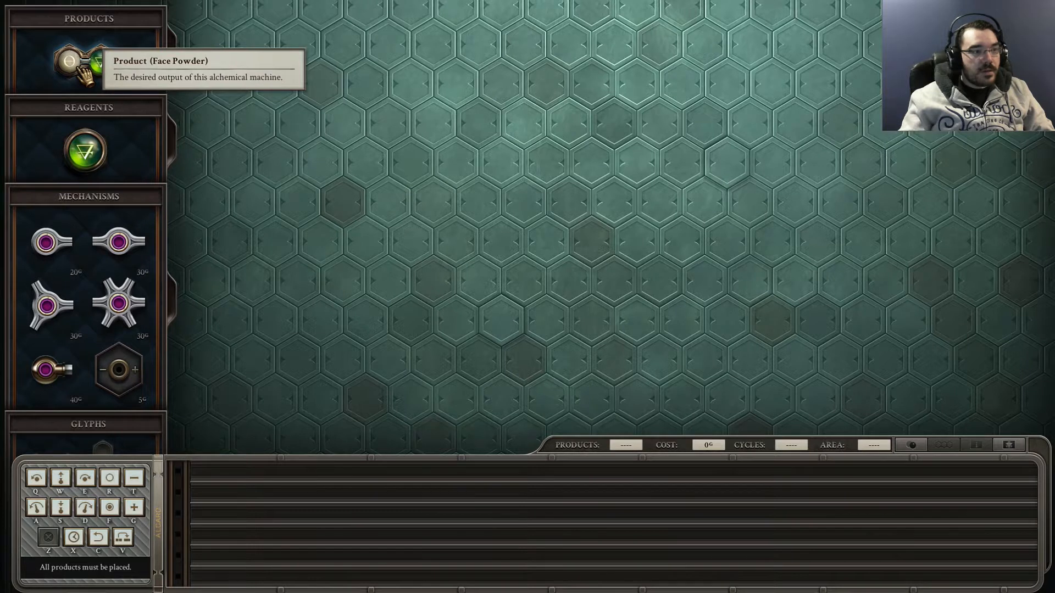
mouse_move(85, 152)
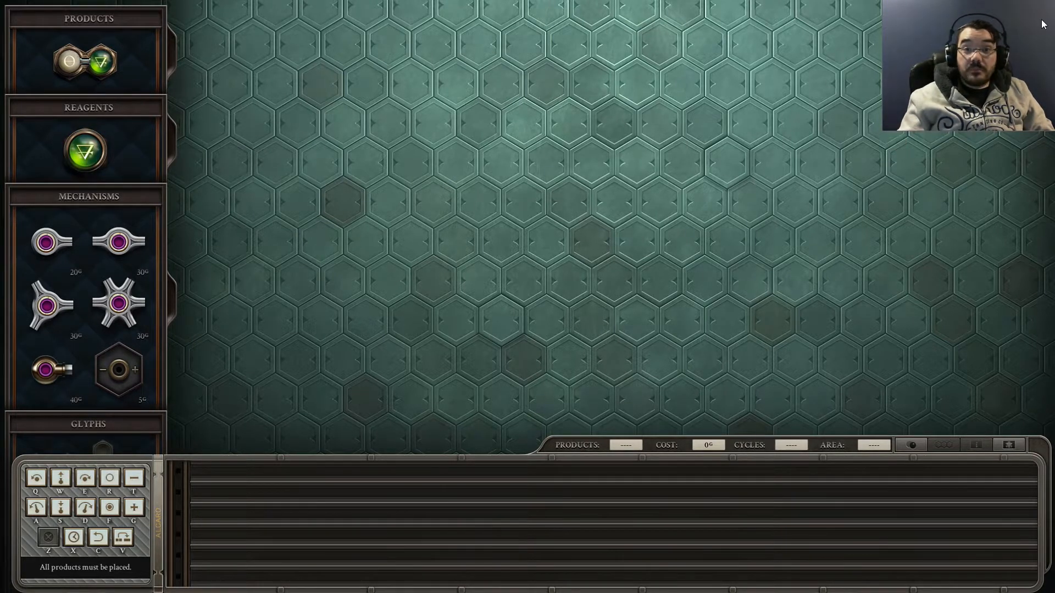
mouse_move(879, 157)
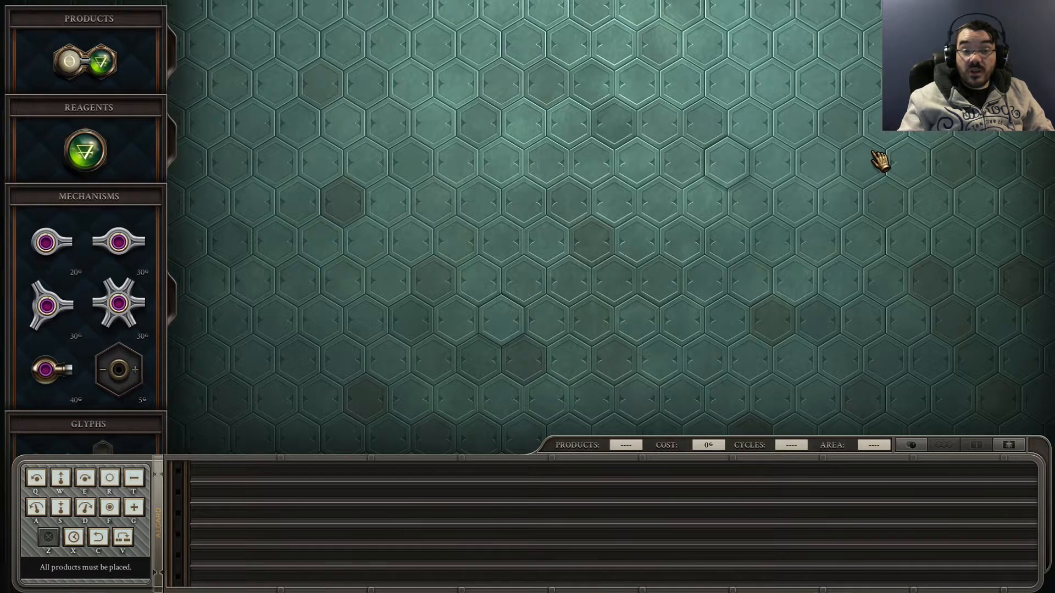
mouse_move(120, 242)
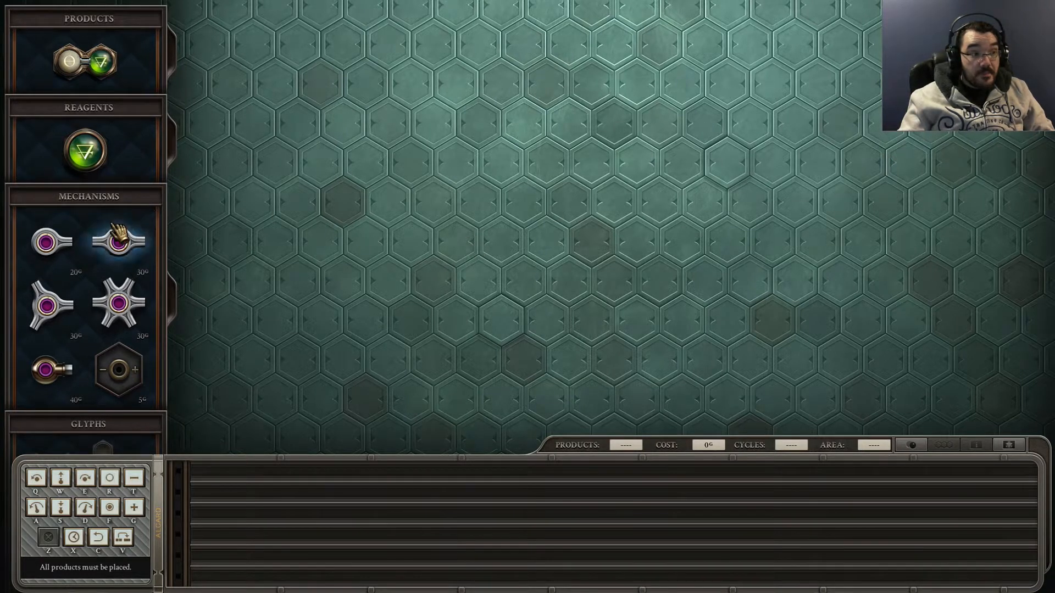
mouse_move(117, 245)
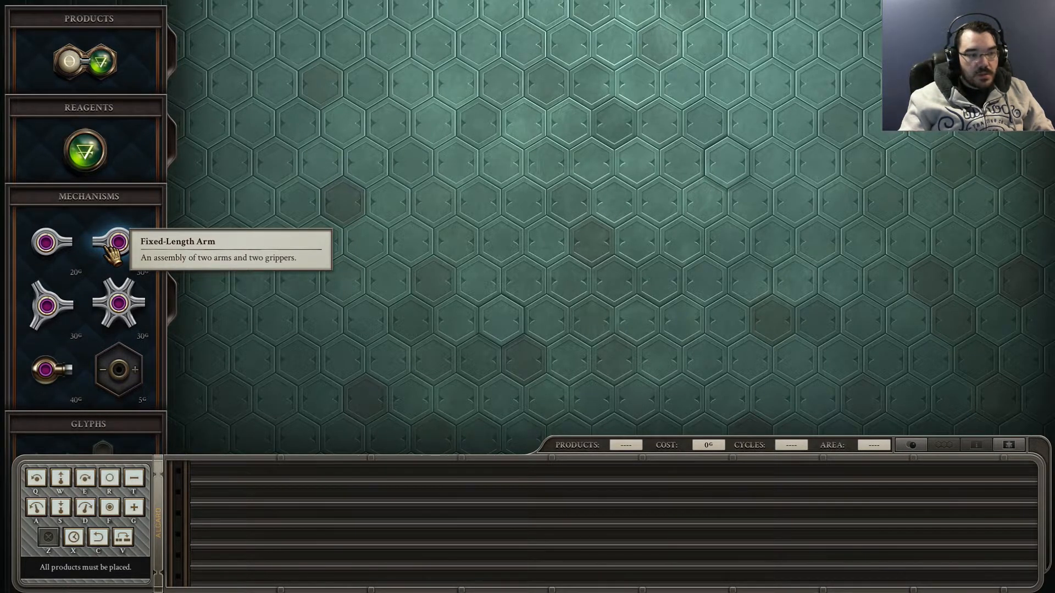
mouse_move(656, 438)
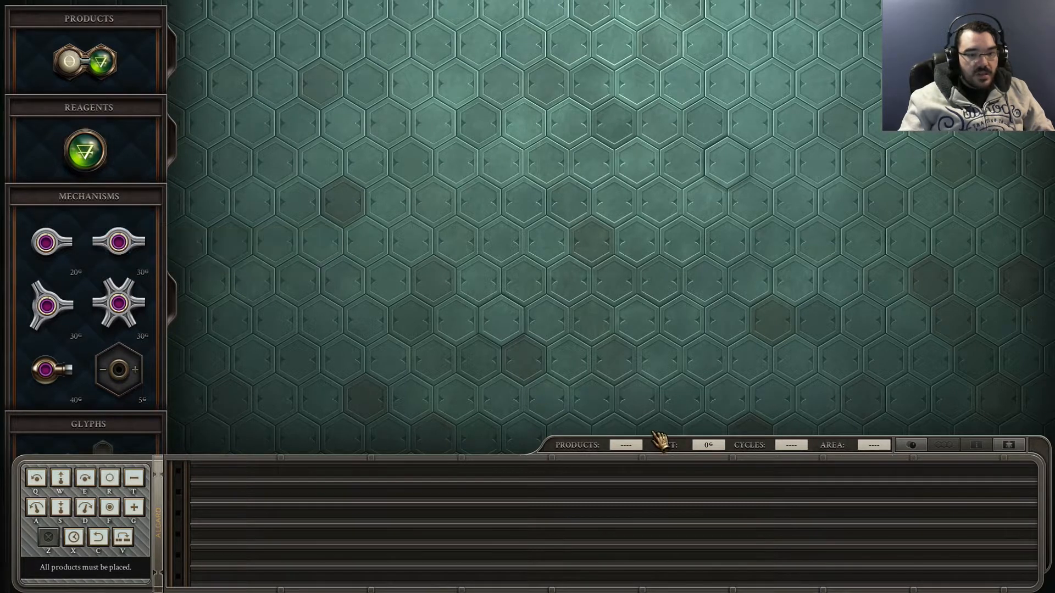
mouse_move(1008, 147)
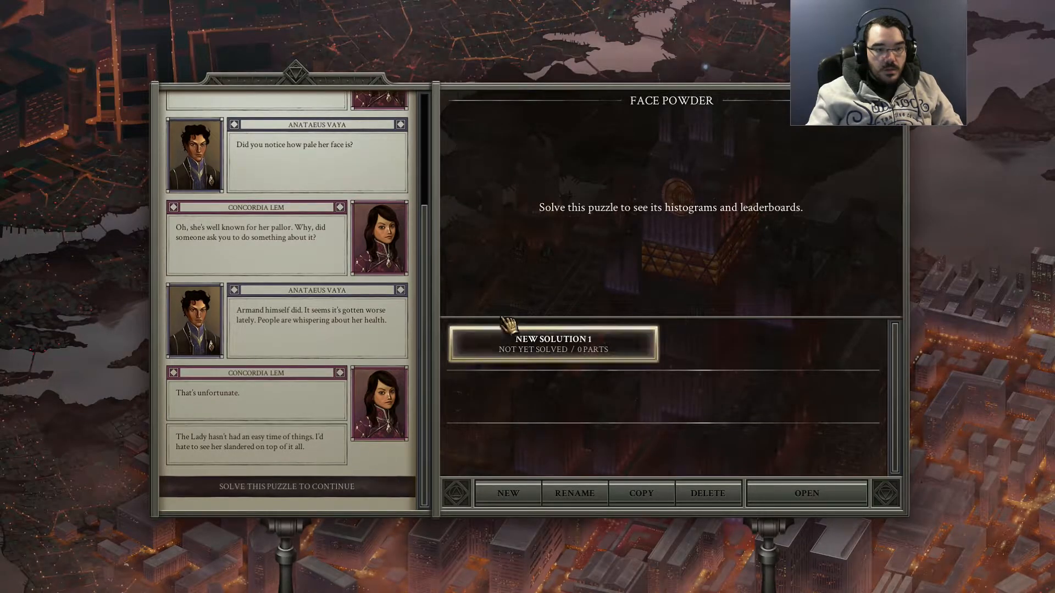
mouse_move(269, 104)
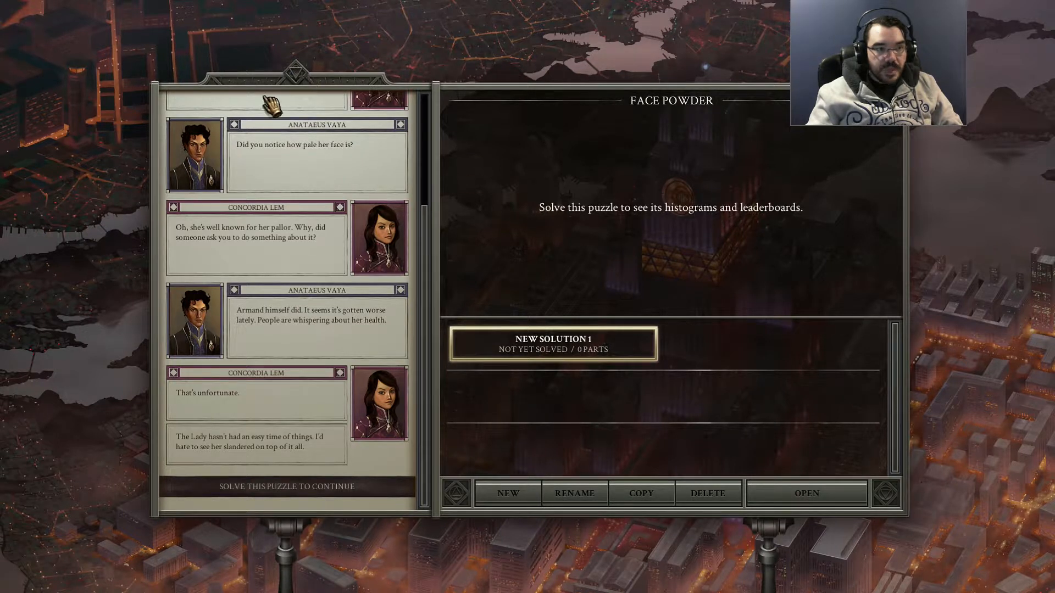
mouse_move(228, 409)
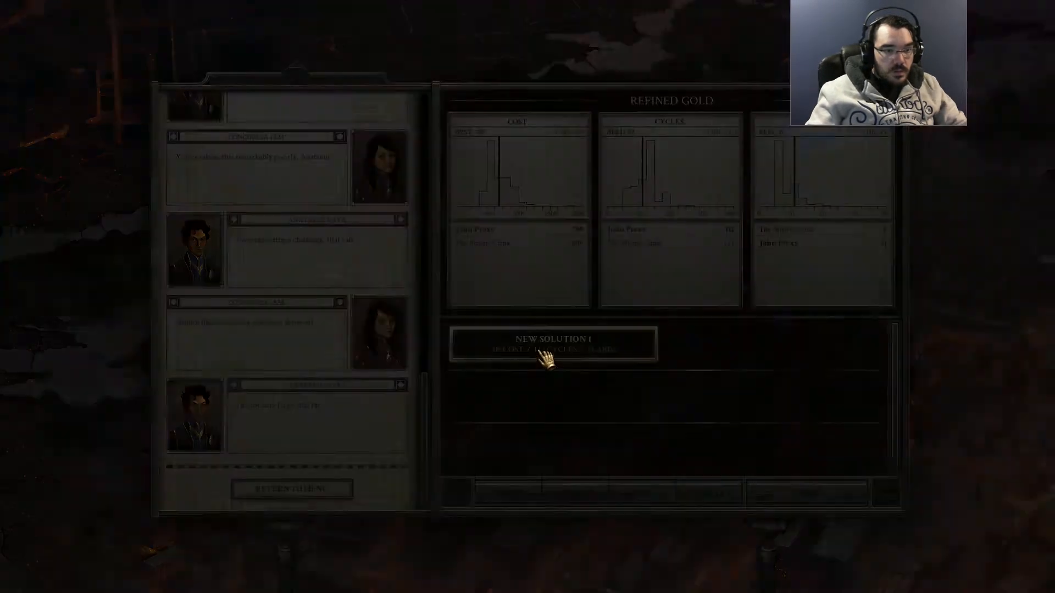
Step: Review the finished Refined Gold solution with its two programmed arms
click(553, 343)
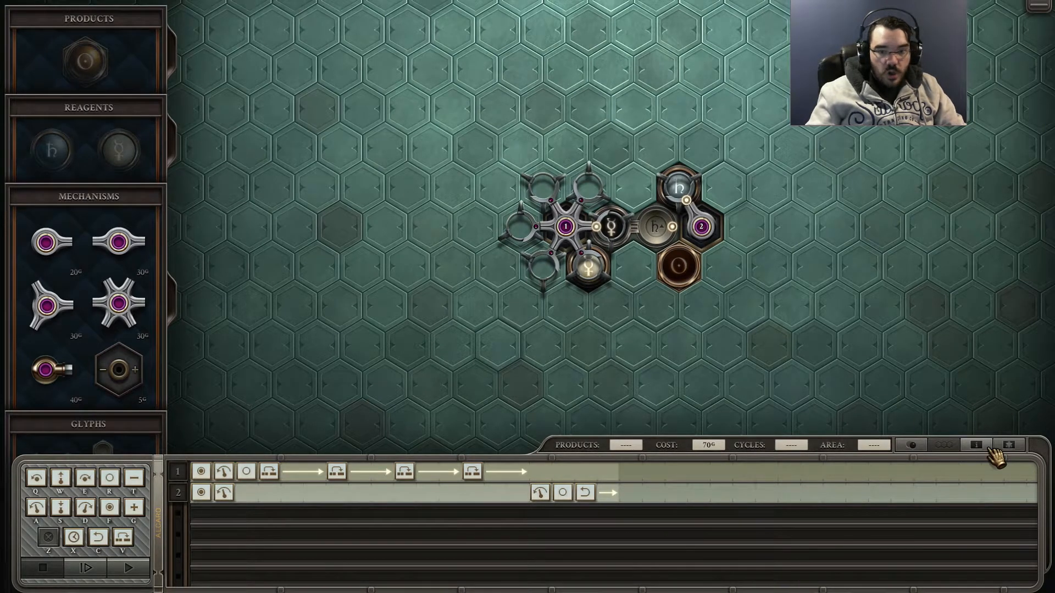
mouse_move(912, 445)
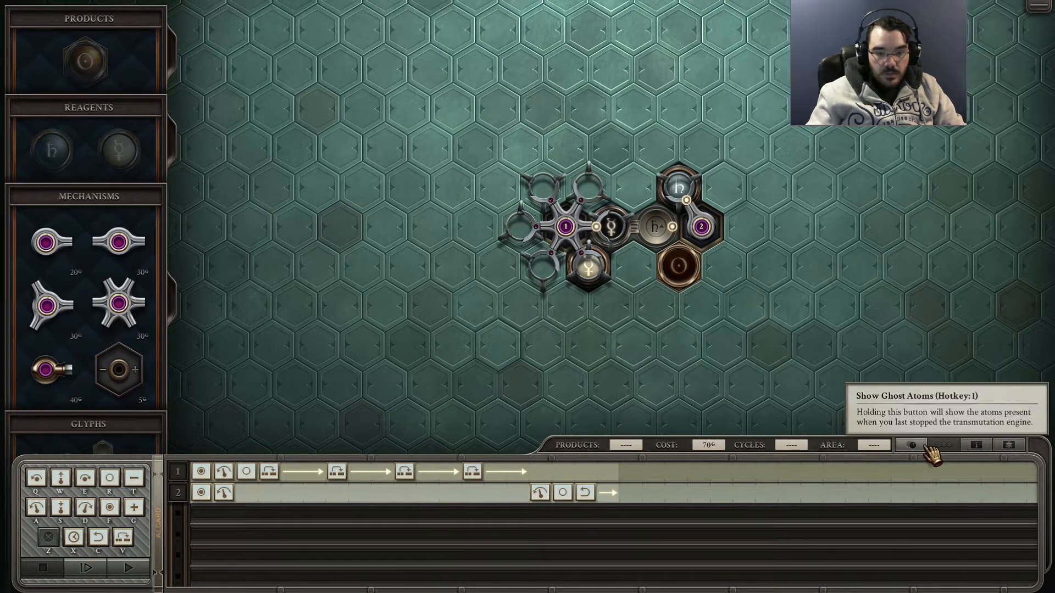
mouse_move(400, 475)
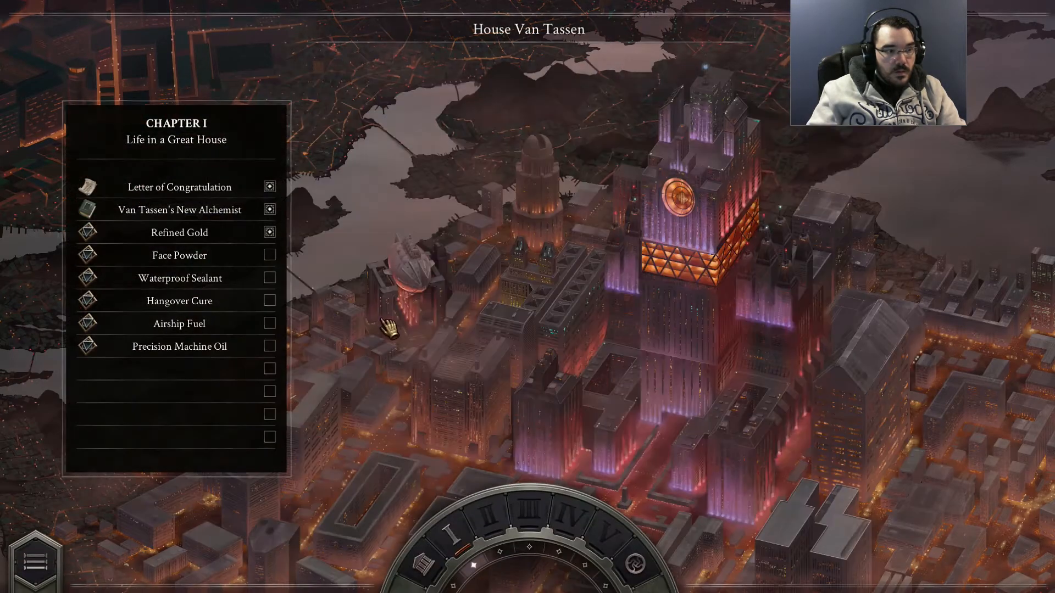
Step: Reopen Face Powder and enter its empty New Solution 1 board
click(179, 255)
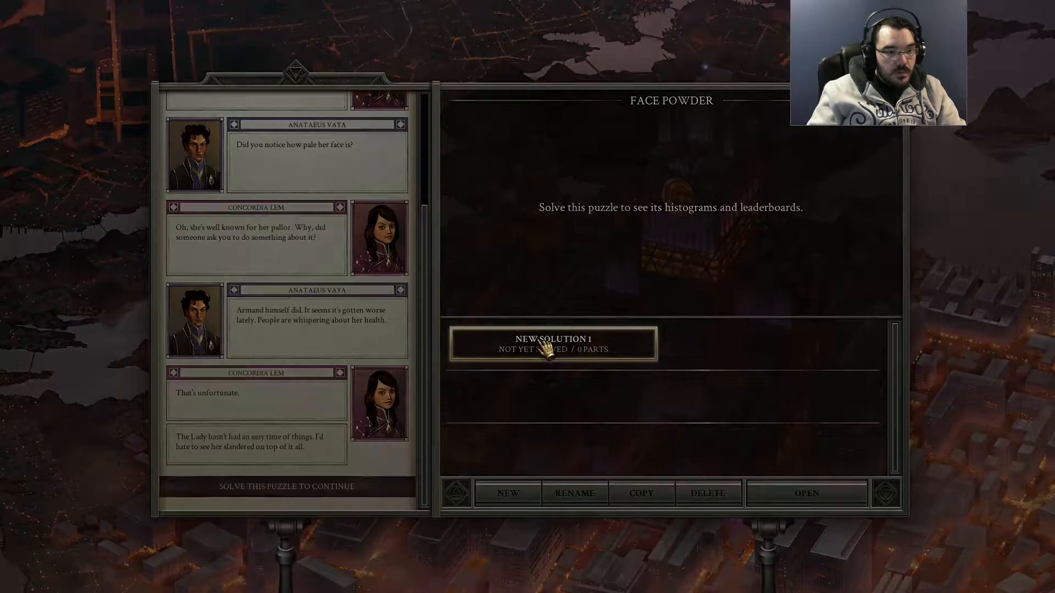
click(806, 494)
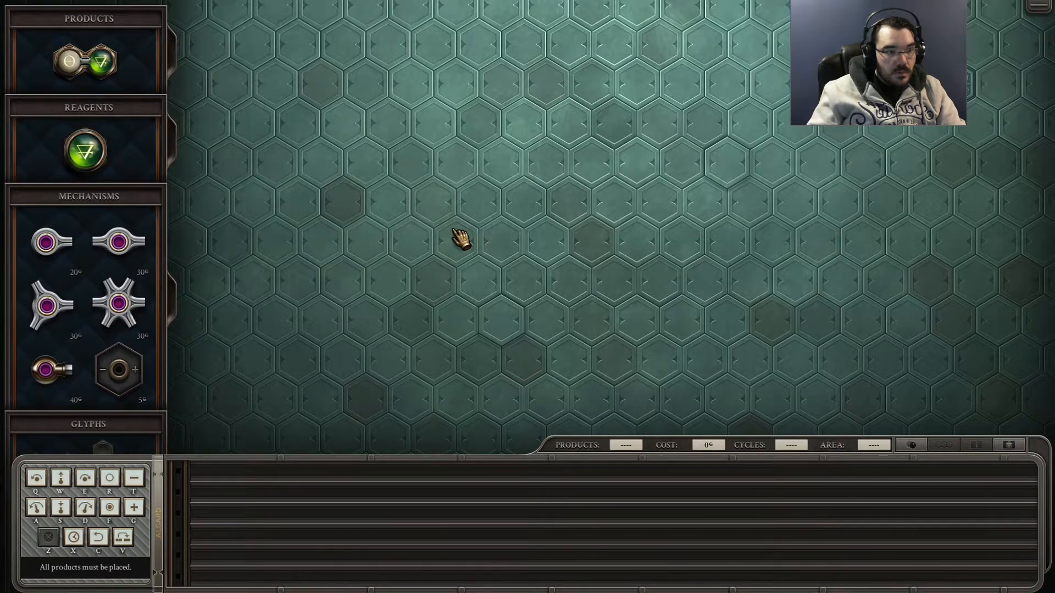
mouse_move(583, 339)
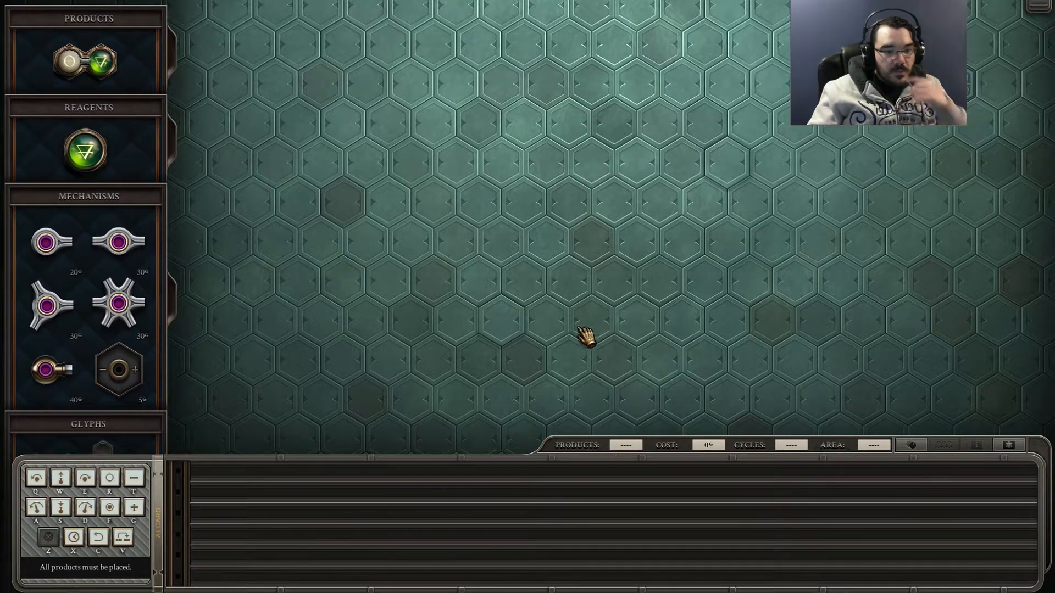
mouse_move(564, 360)
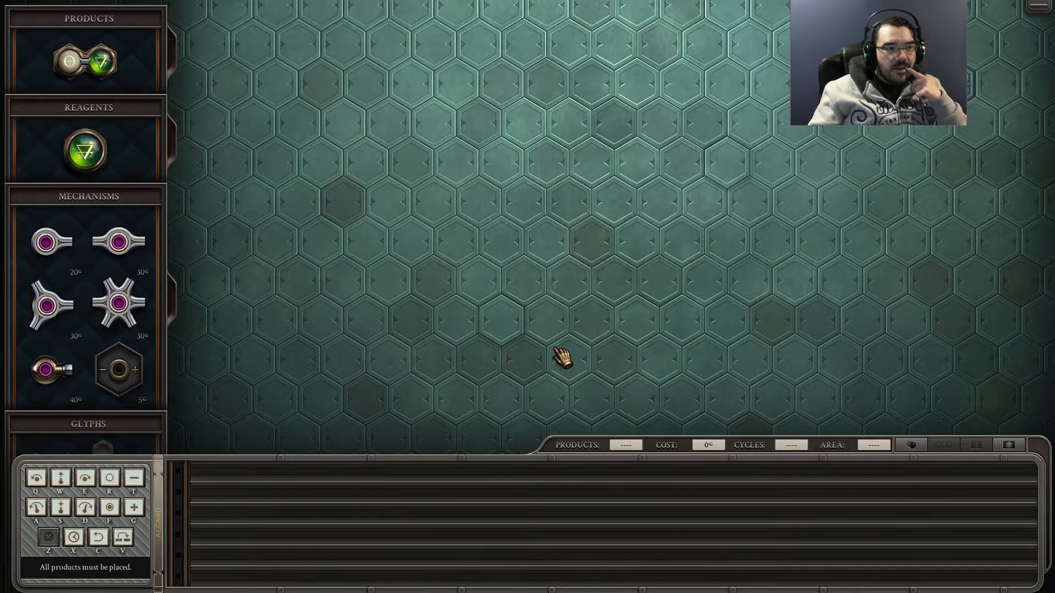
mouse_move(864, 412)
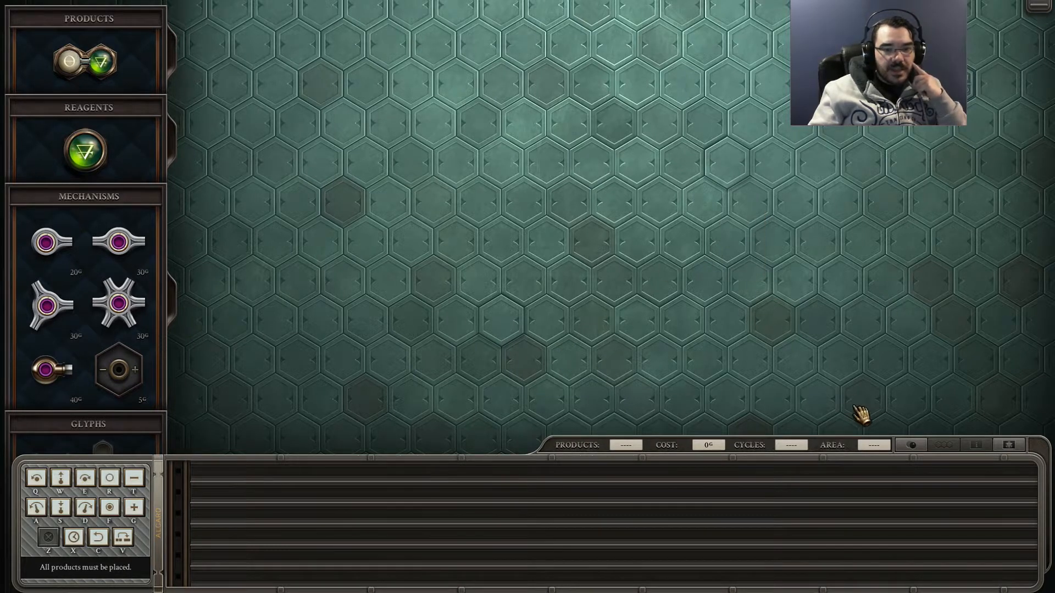
mouse_move(911, 445)
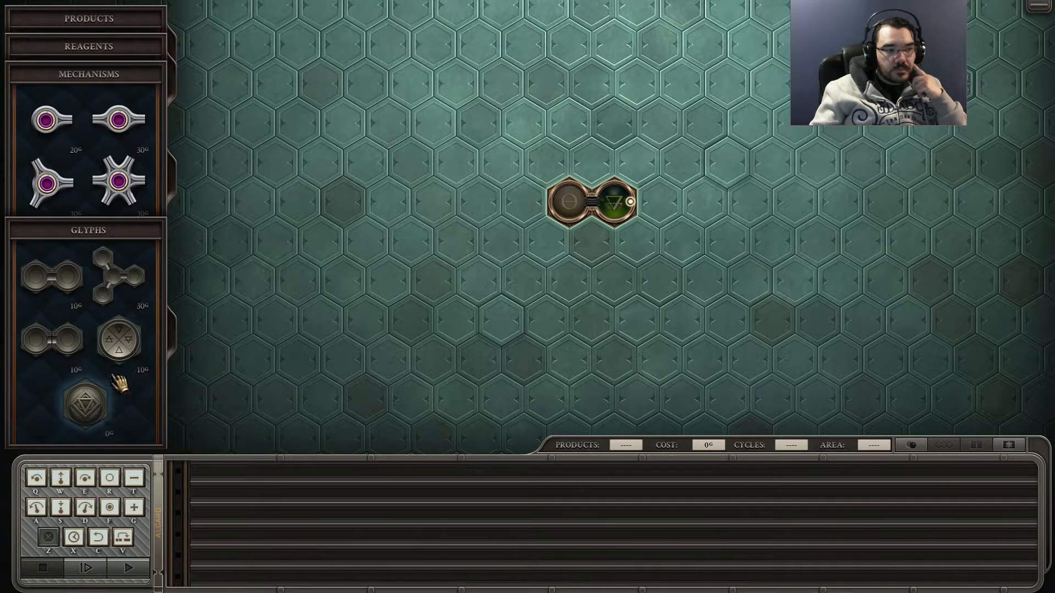
mouse_move(117, 275)
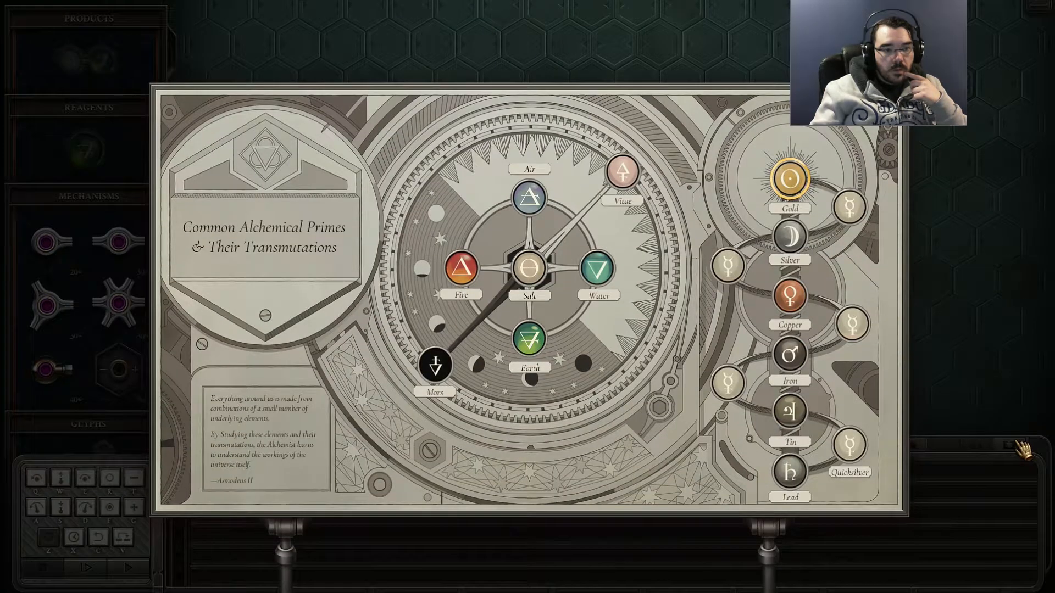
mouse_move(824, 400)
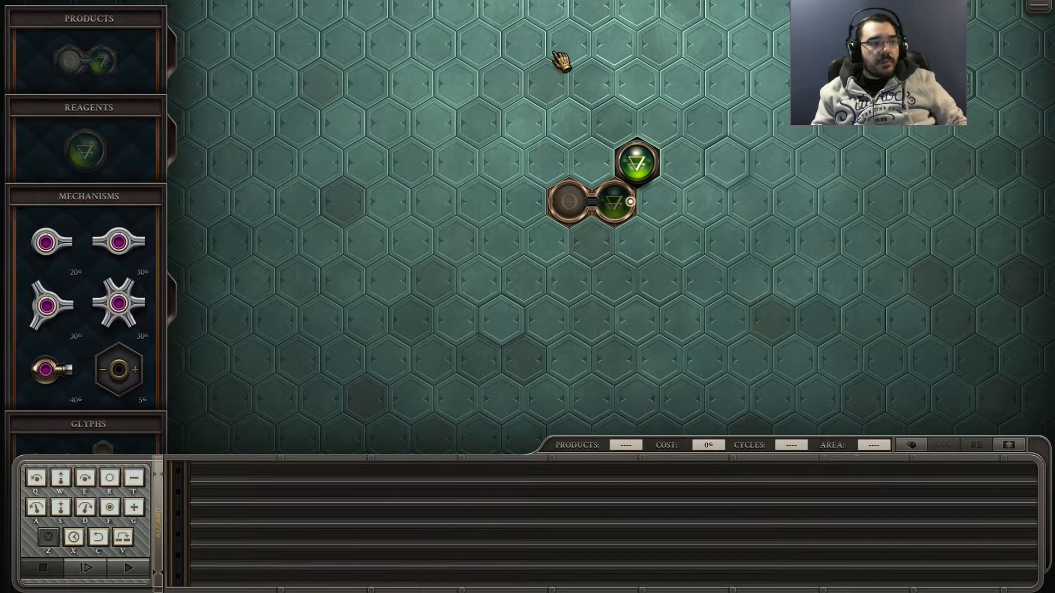
mouse_move(602, 225)
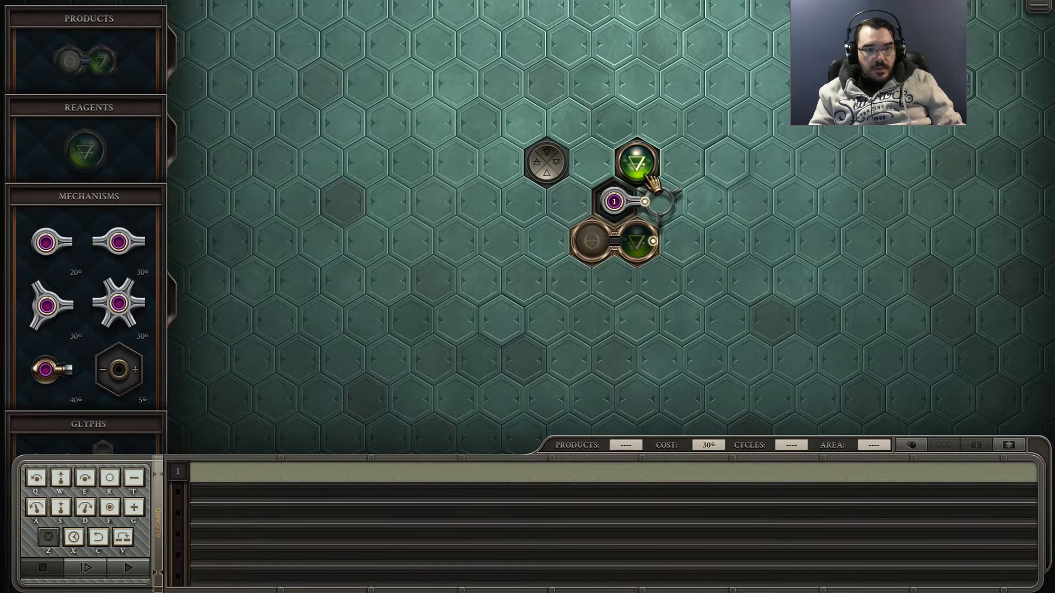
mouse_move(634, 162)
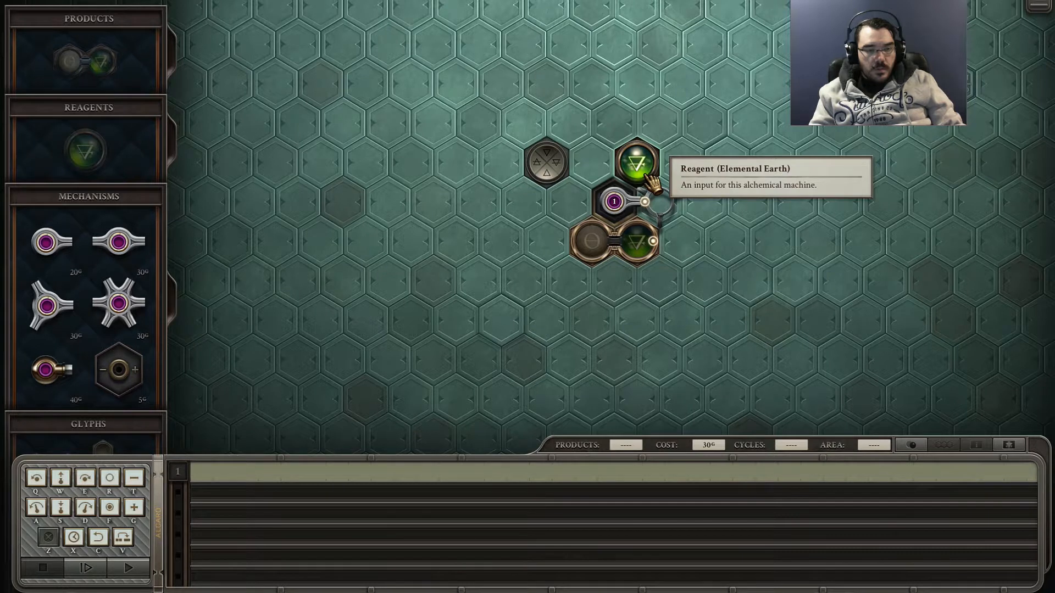
mouse_move(567, 176)
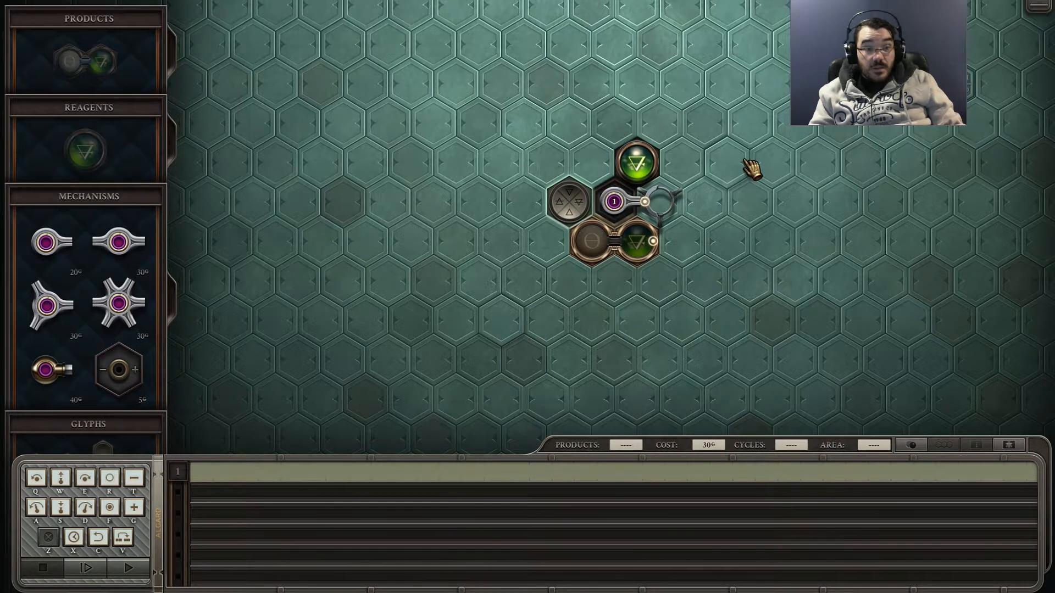
mouse_move(646, 184)
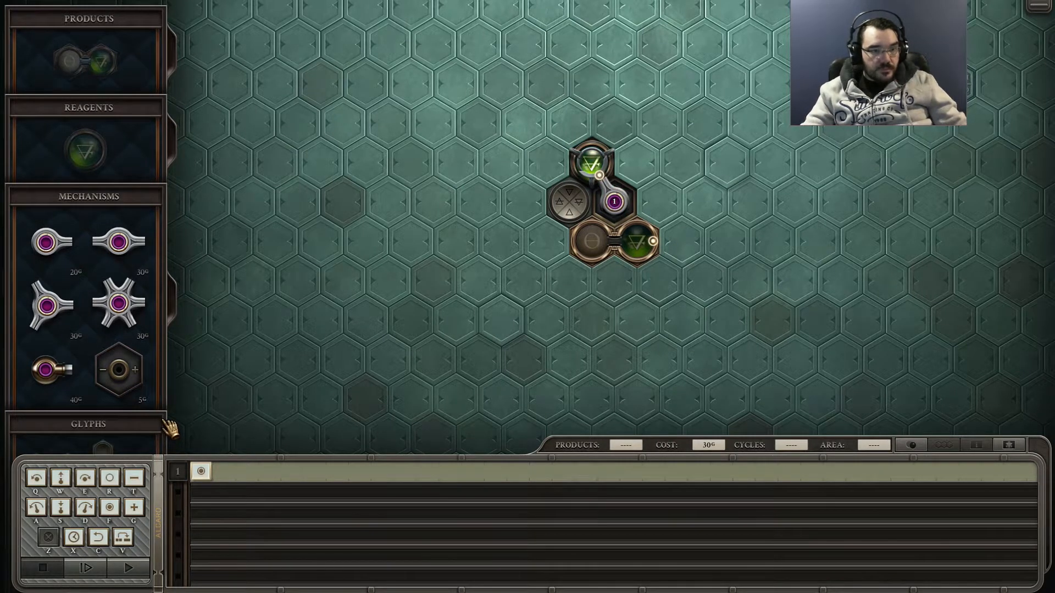
mouse_move(310, 383)
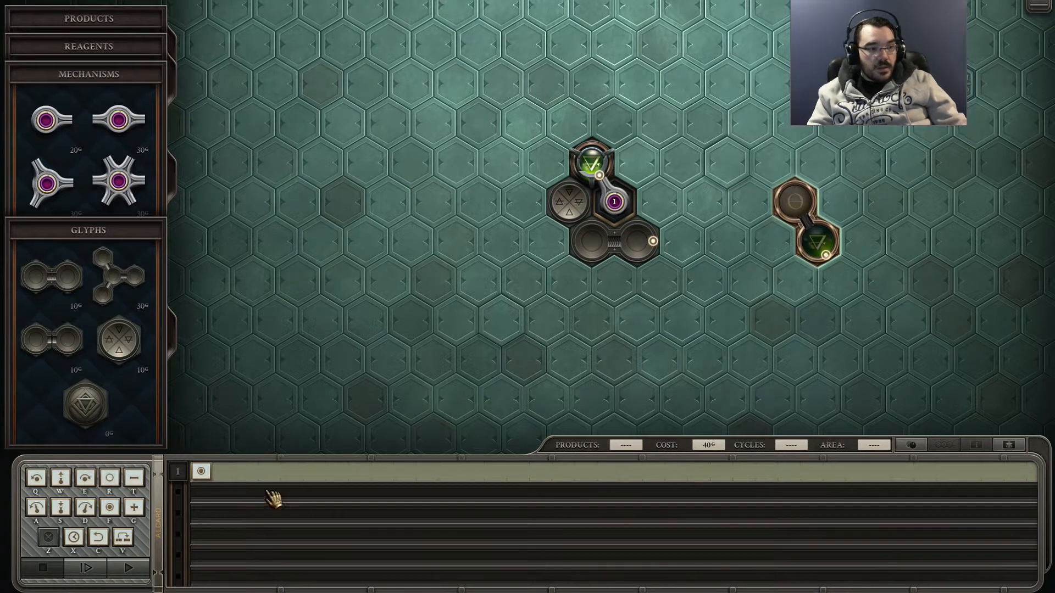
mouse_move(227, 370)
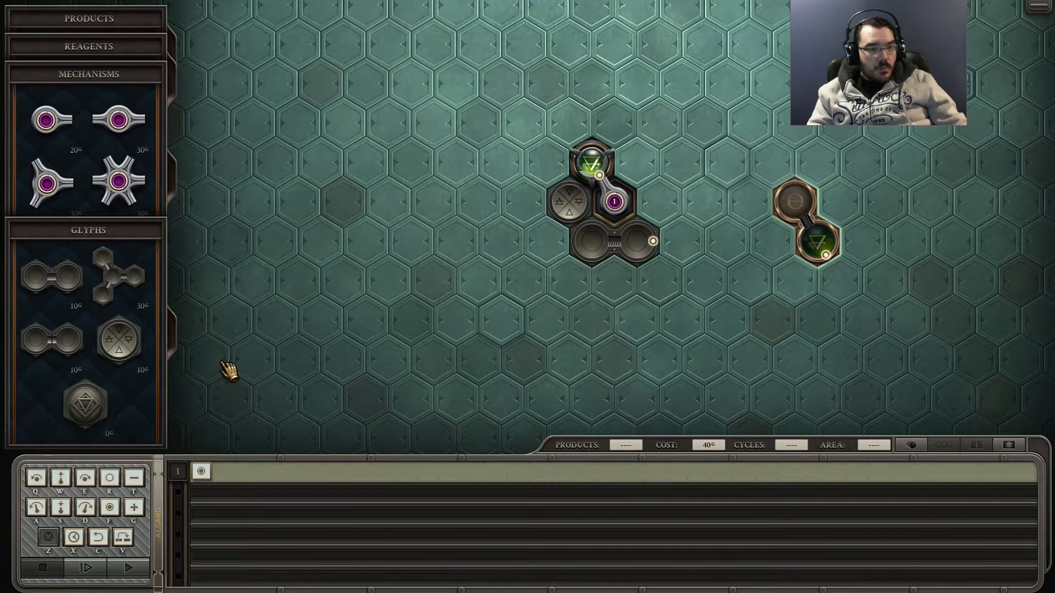
mouse_move(214, 373)
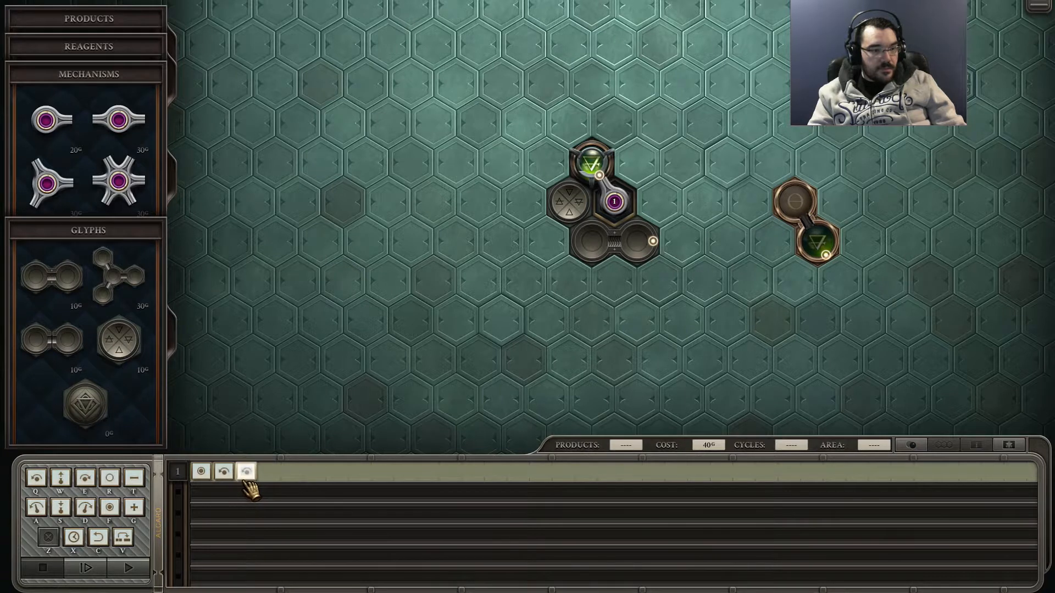
mouse_move(246, 471)
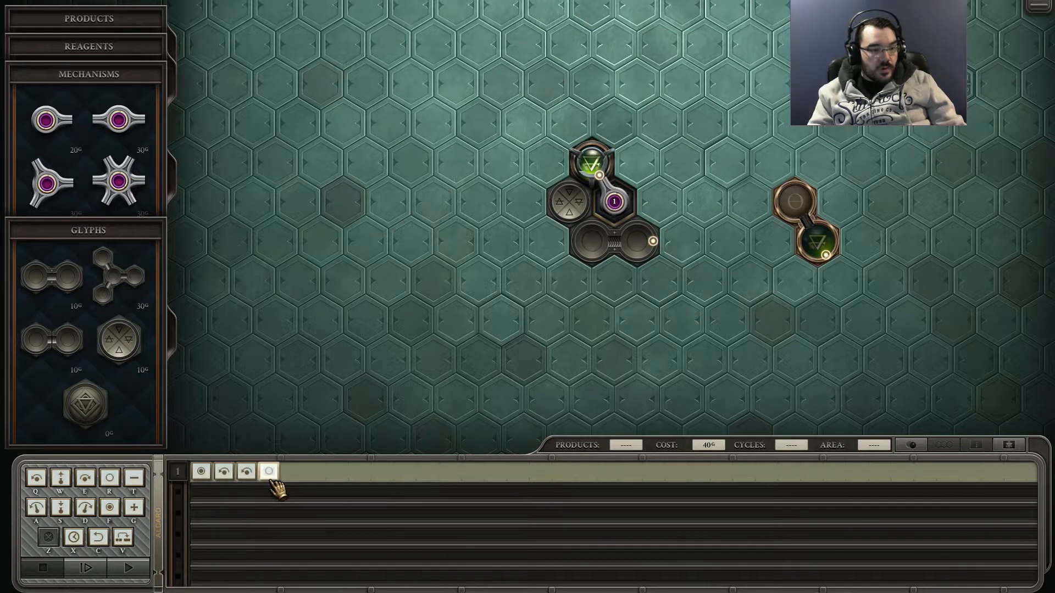
mouse_move(268, 471)
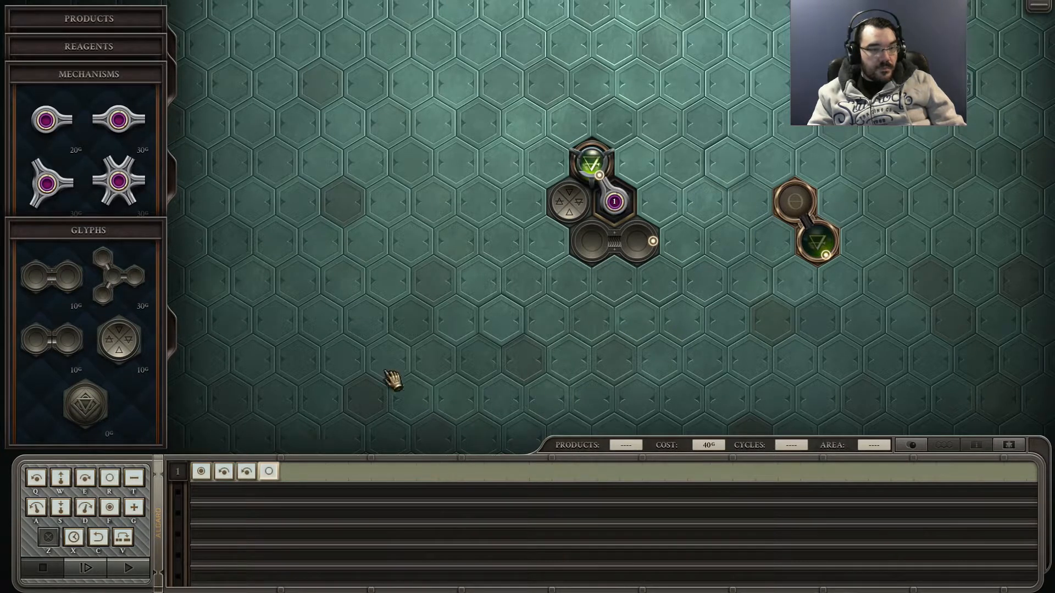
mouse_move(222, 475)
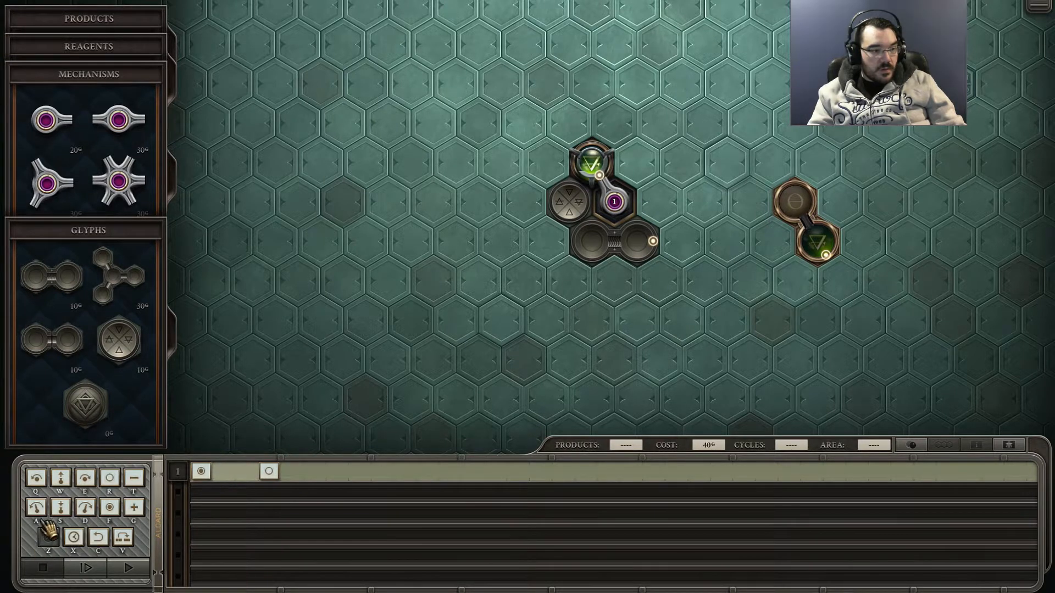
Step: Extend the arm's timeline with grab, rotate and drop instructions
click(223, 471)
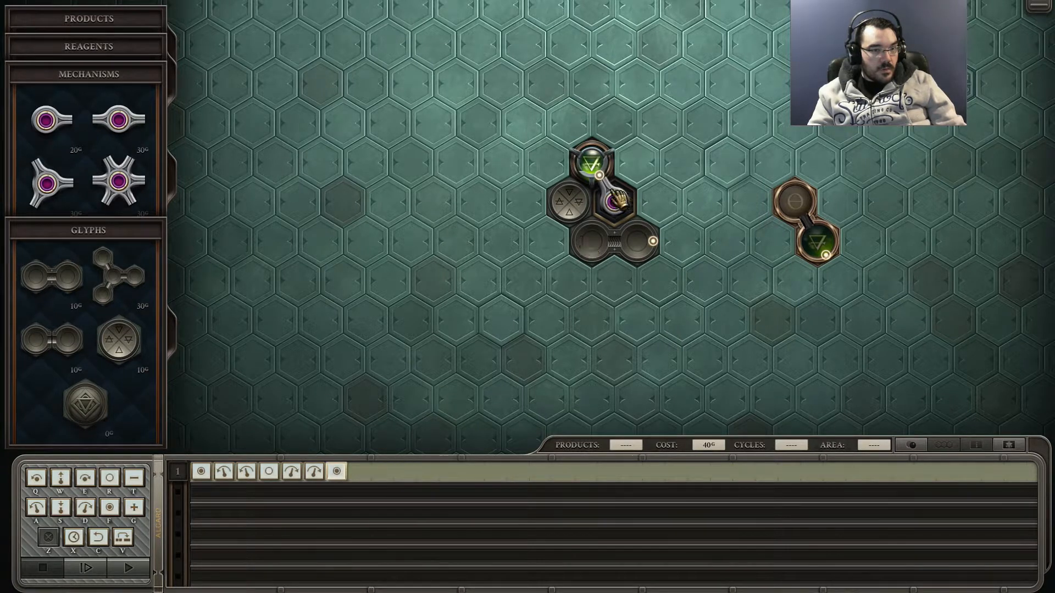
mouse_move(639, 241)
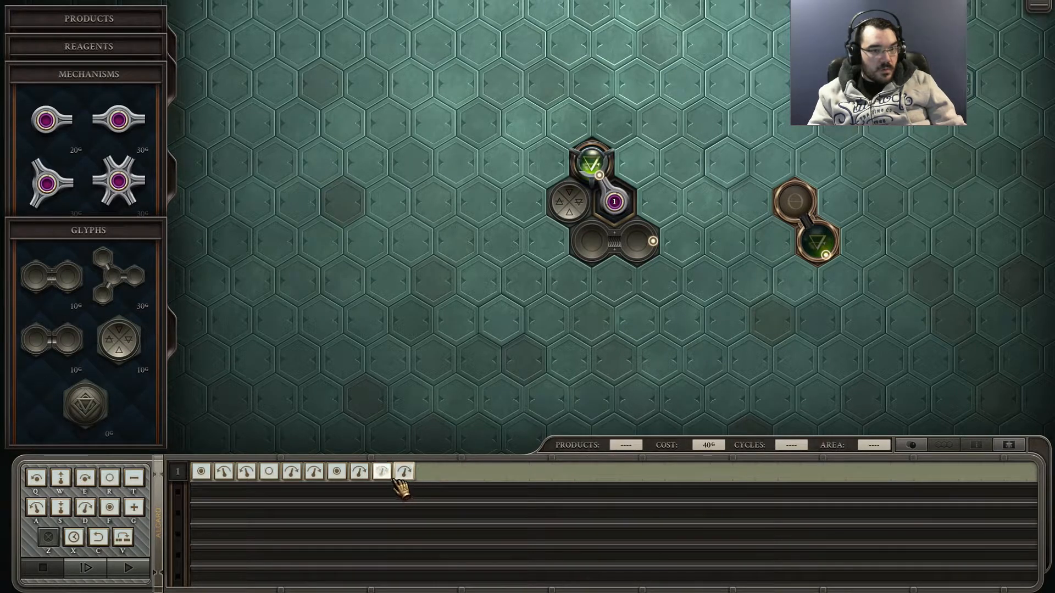
mouse_move(380, 472)
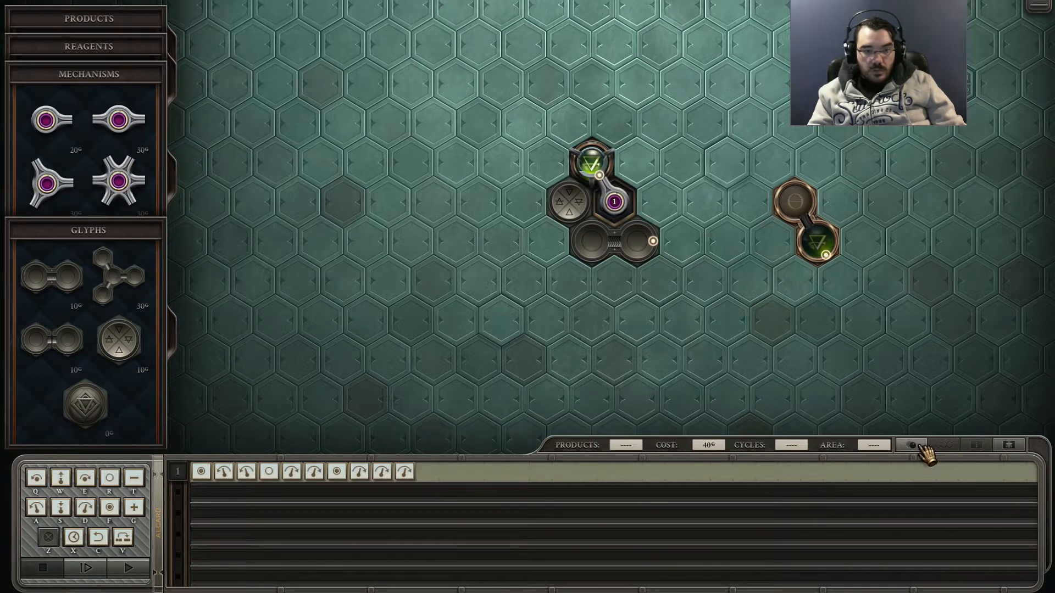
mouse_move(912, 445)
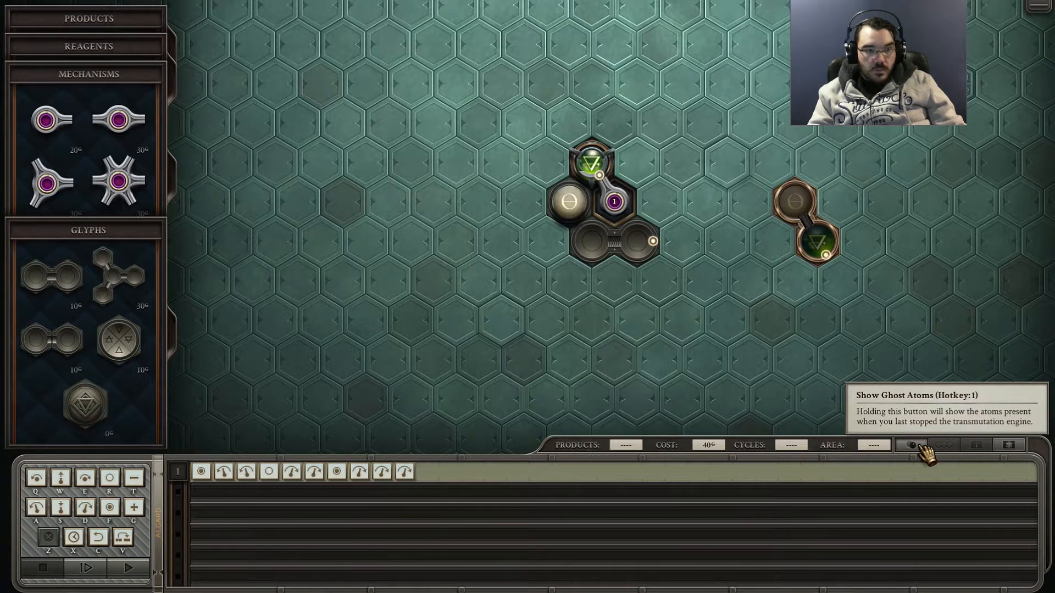
Step: Run the ten-step program, stop it and dismiss the 'Atoms may not collide' error
click(129, 567)
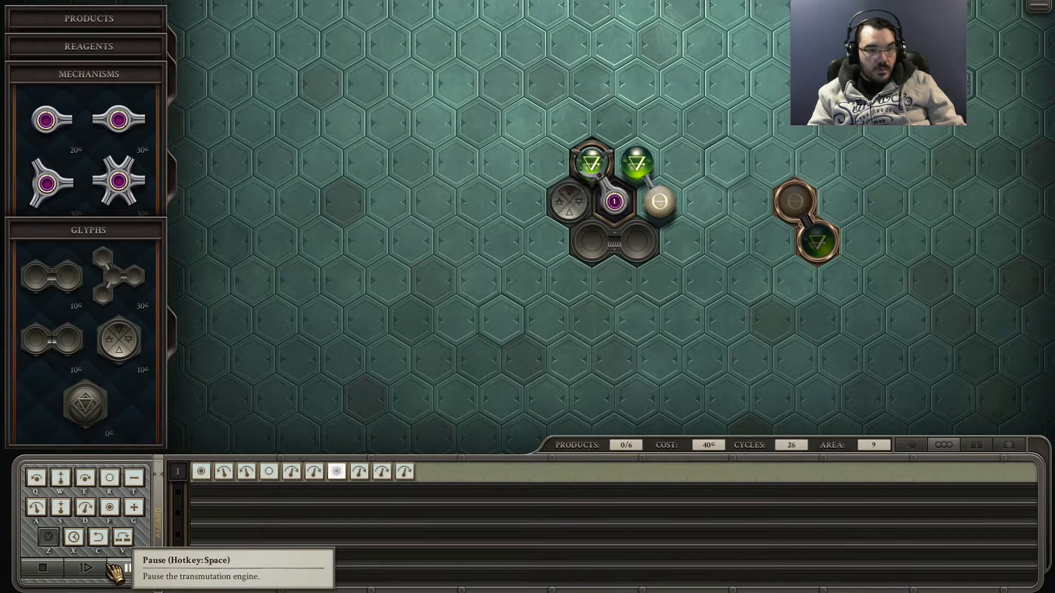
click(86, 567)
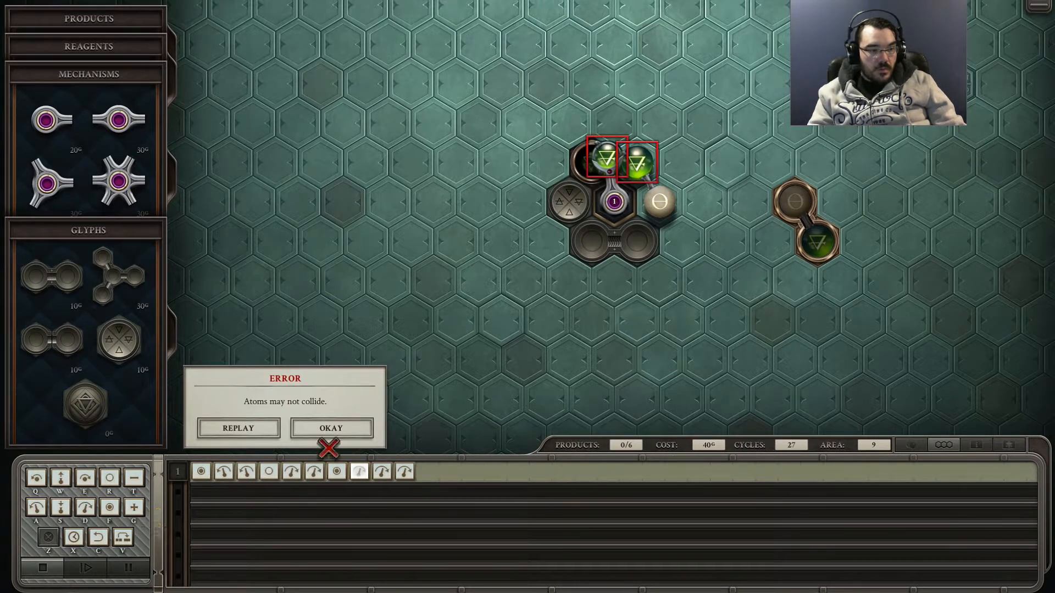
click(331, 428)
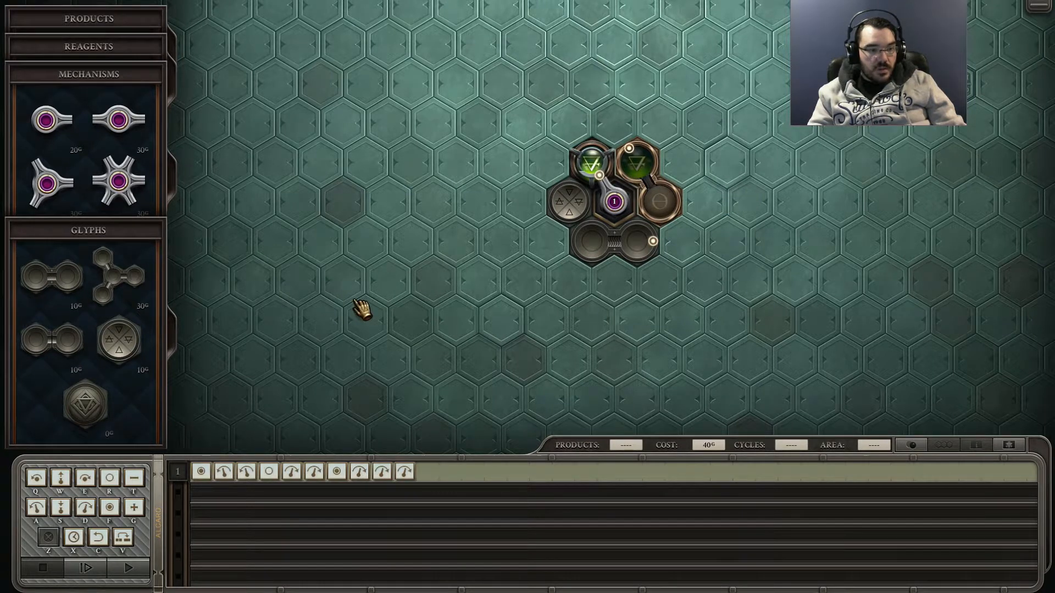
mouse_move(44, 508)
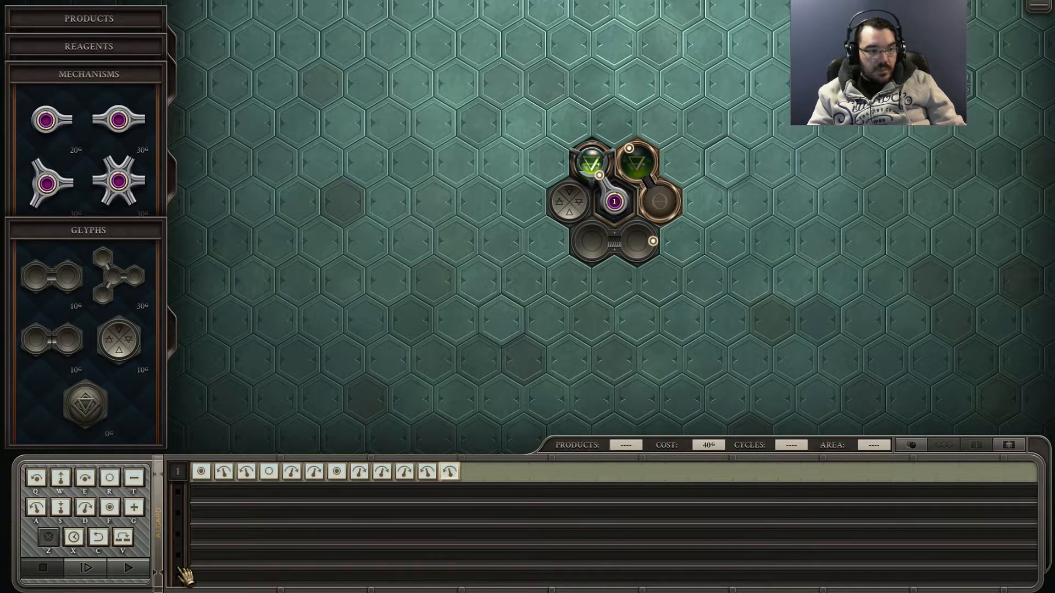
Step: Test-run the machine again and dismiss the atom collision error before the final fix
click(130, 567)
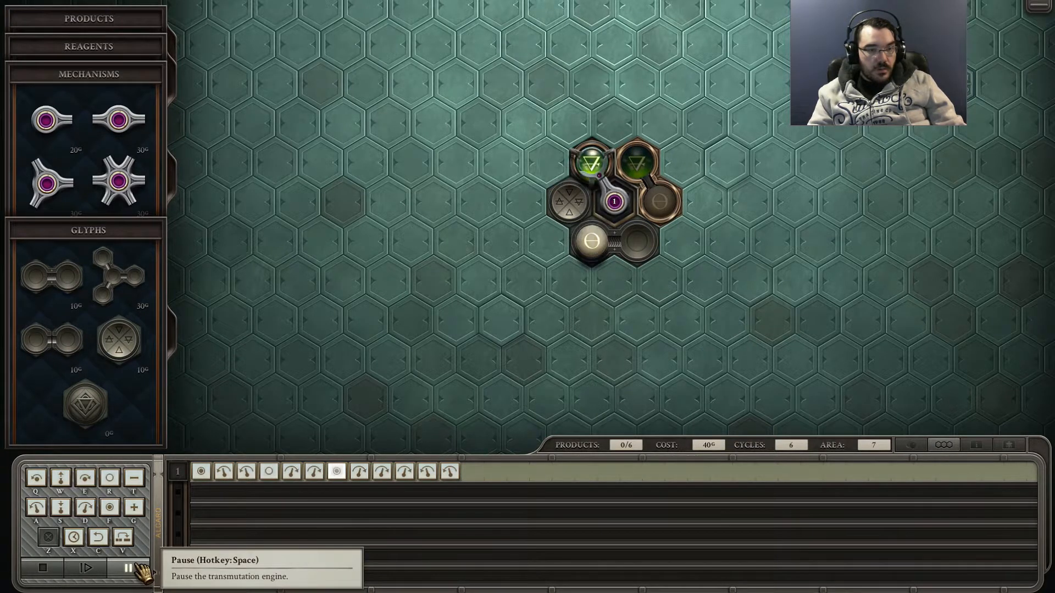
click(85, 567)
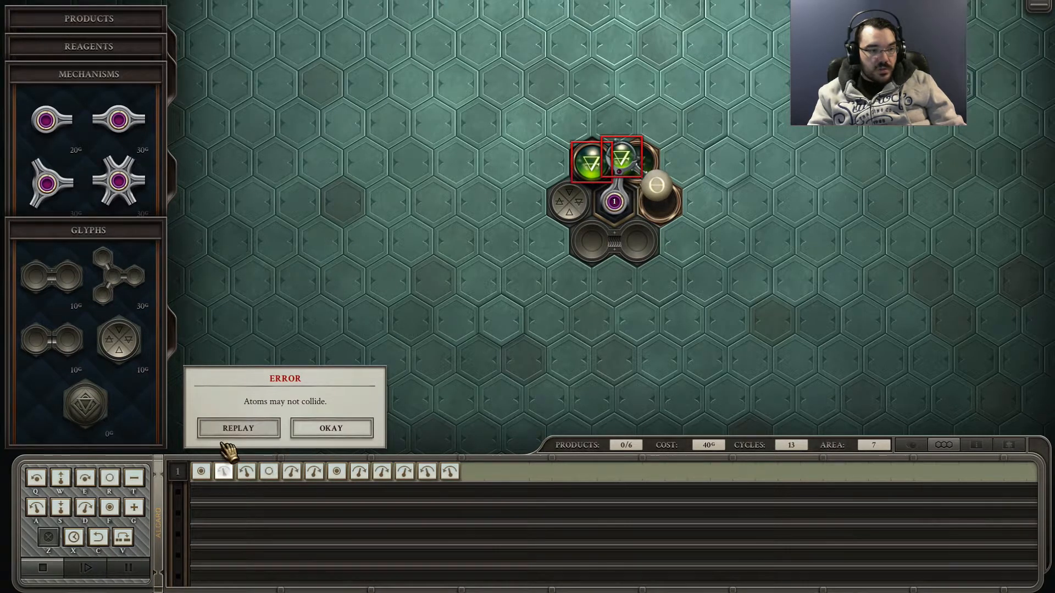
click(331, 427)
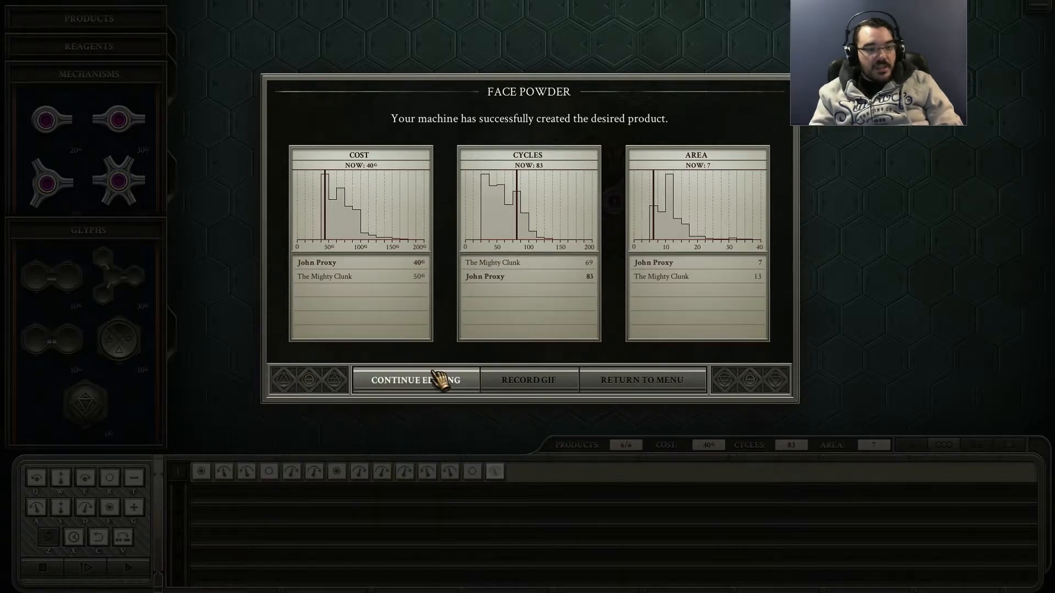
click(415, 380)
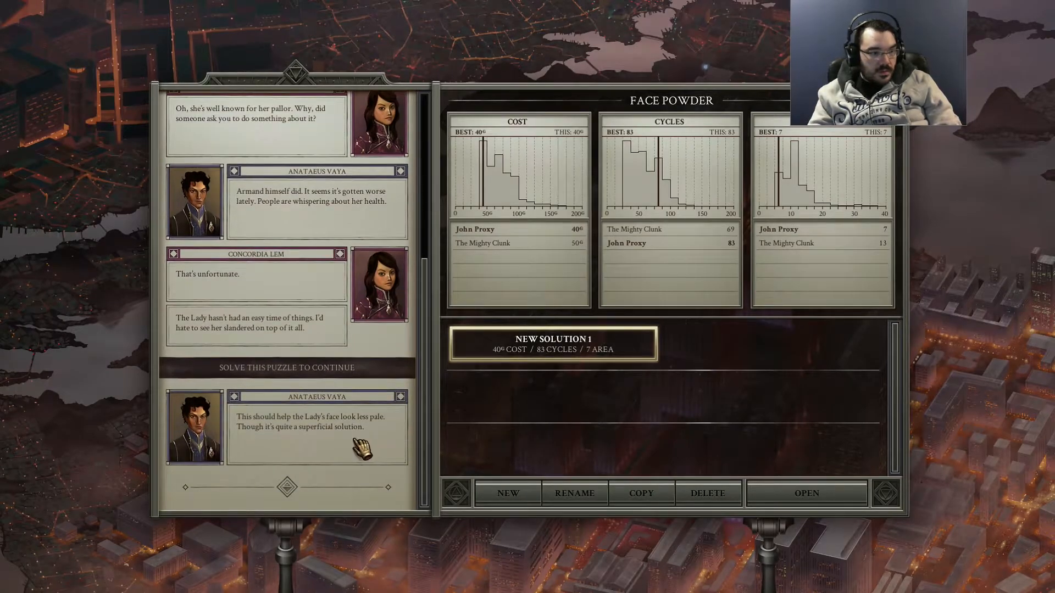
mouse_move(364, 464)
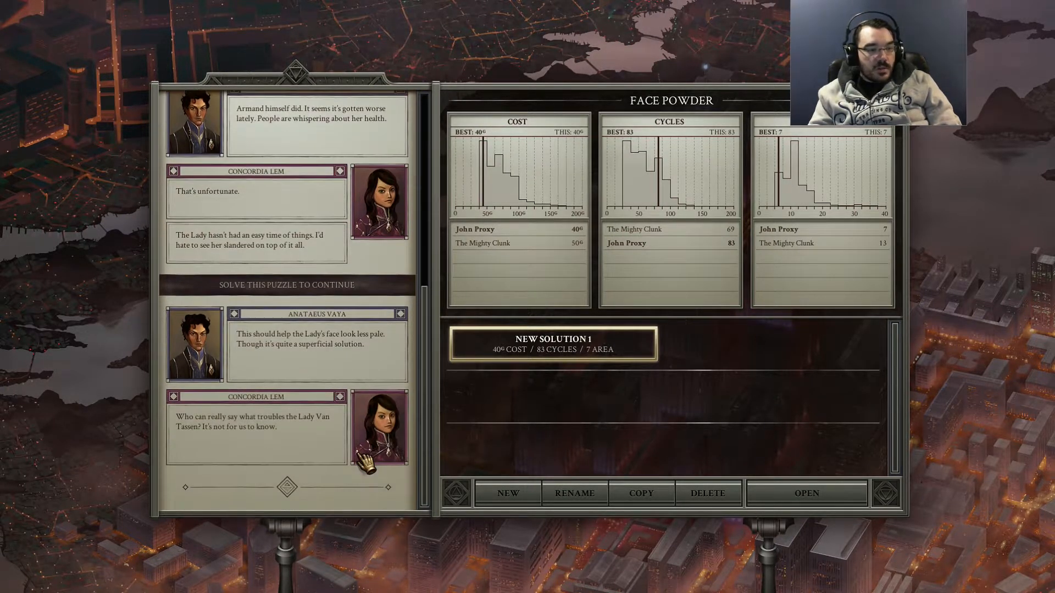
mouse_move(323, 471)
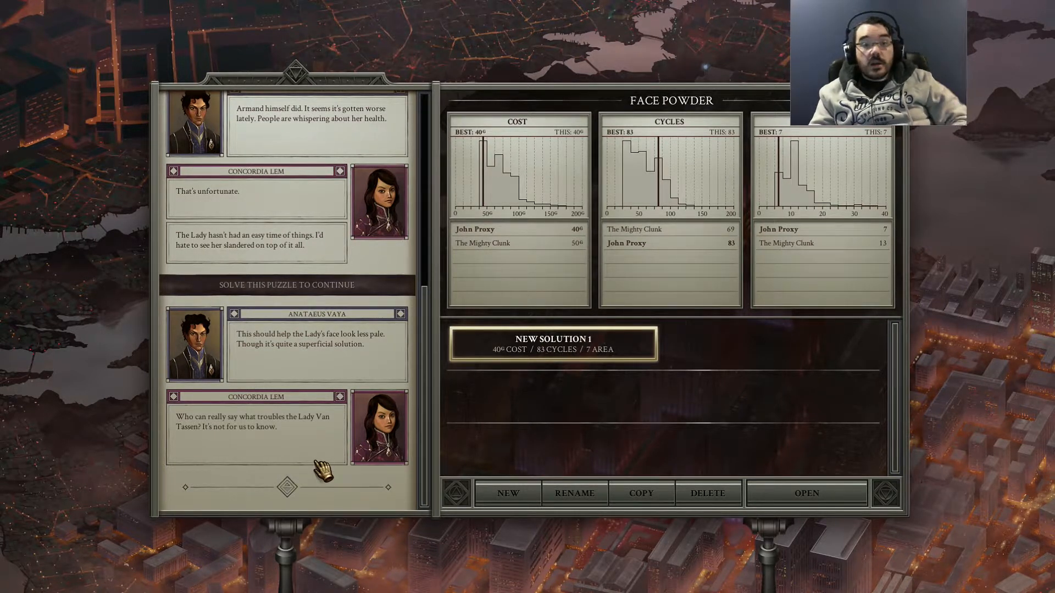
Step: Read the post-puzzle dialogue to its end and return to the Chapter I list with Face Powder checked off
scroll(down, 3)
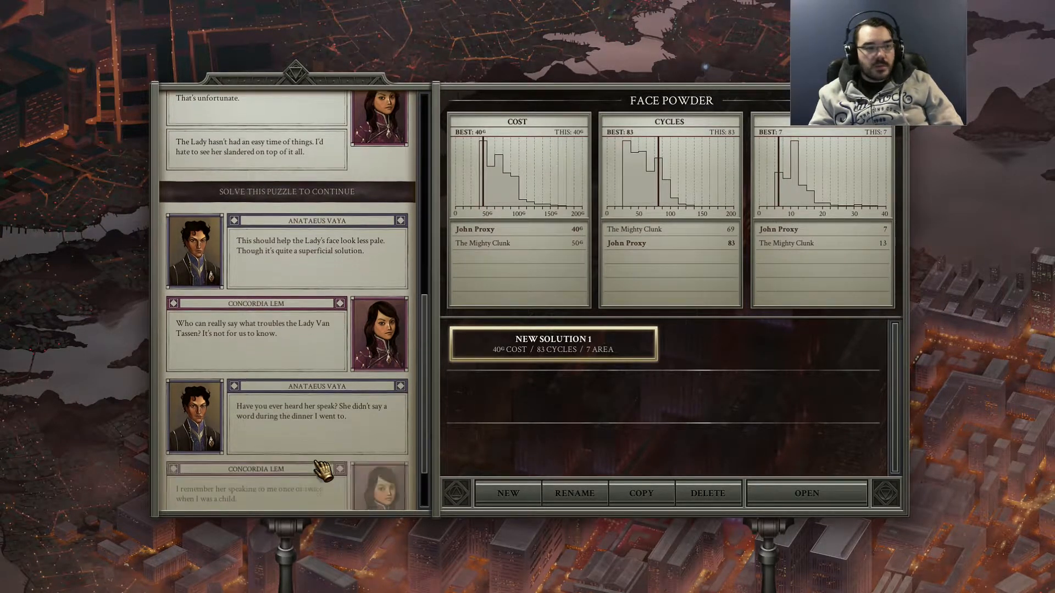
scroll(down, 3)
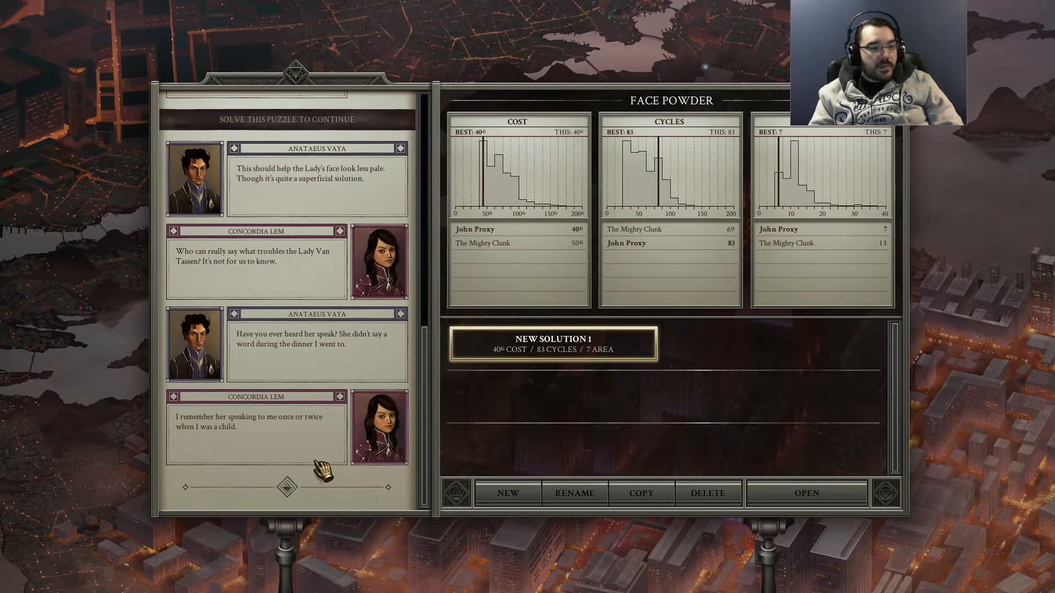
scroll(down, 3)
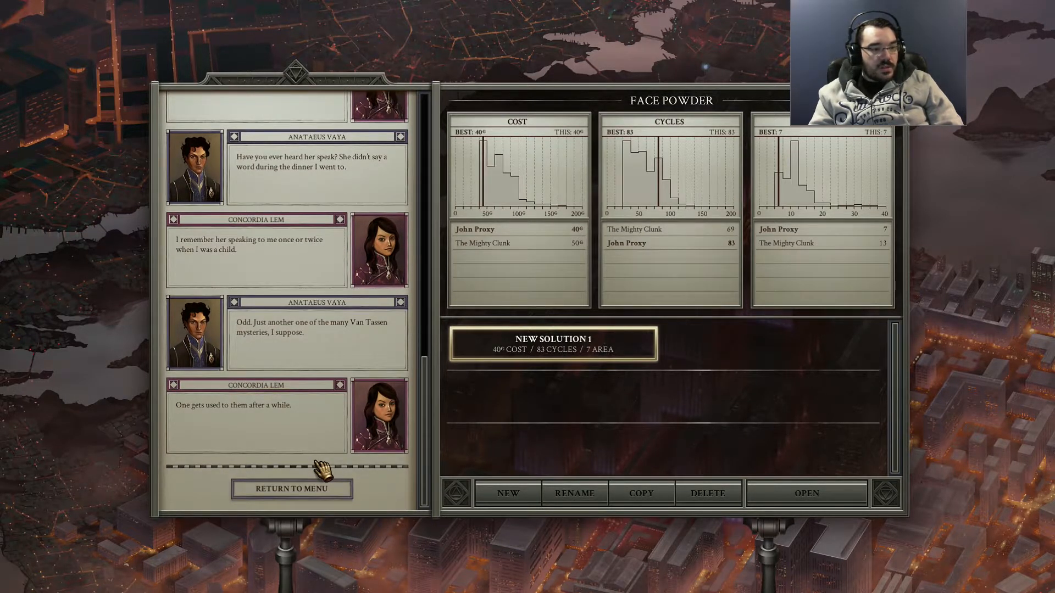
click(291, 489)
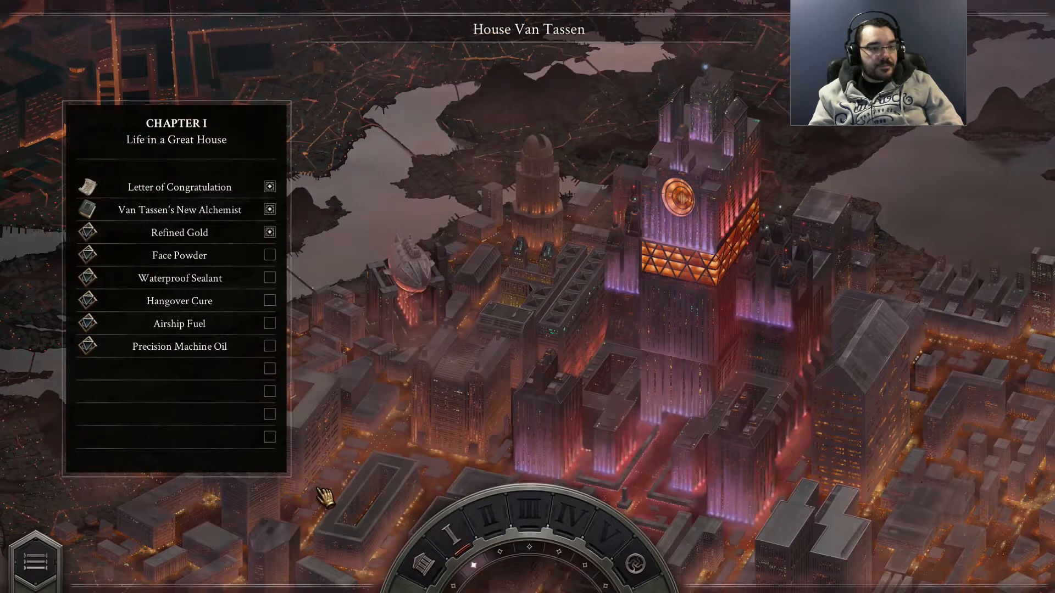
click(269, 255)
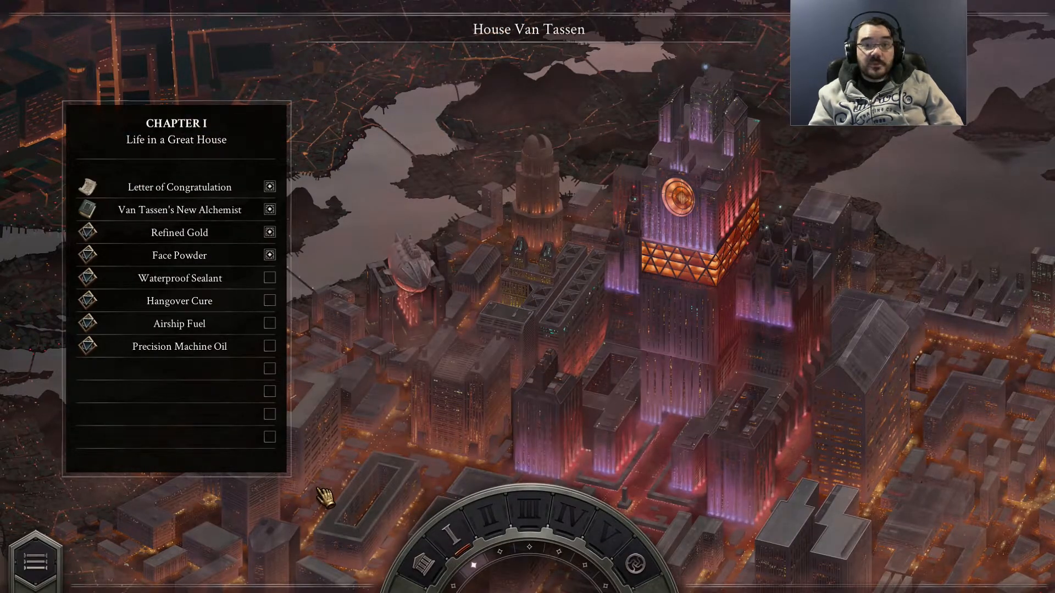